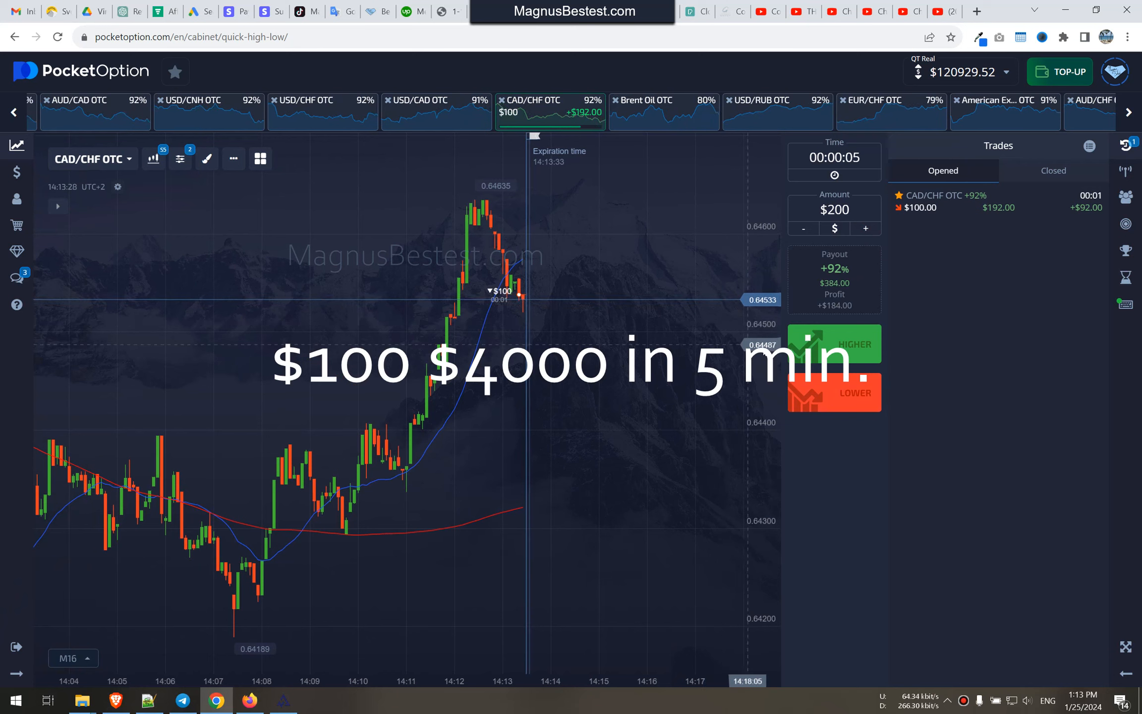
# Double the stake to $800 on EUR/CHF OTC and place a 5-second Lower trade
pyautogui.click(866, 228)
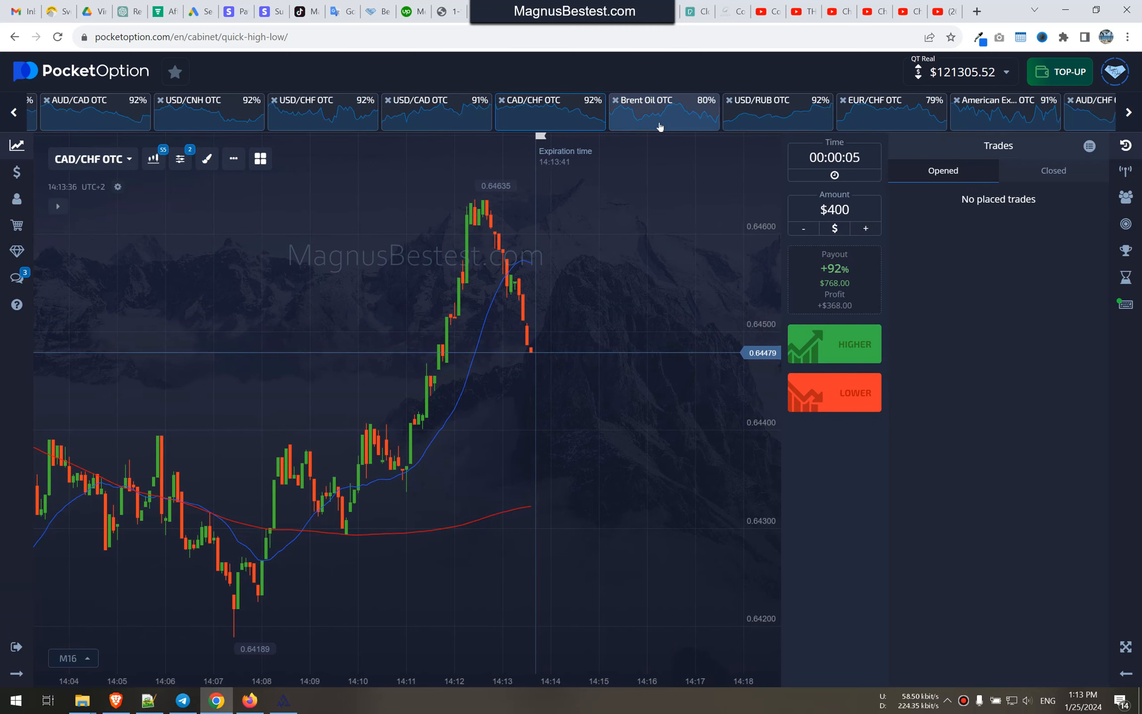
pyautogui.click(777, 111)
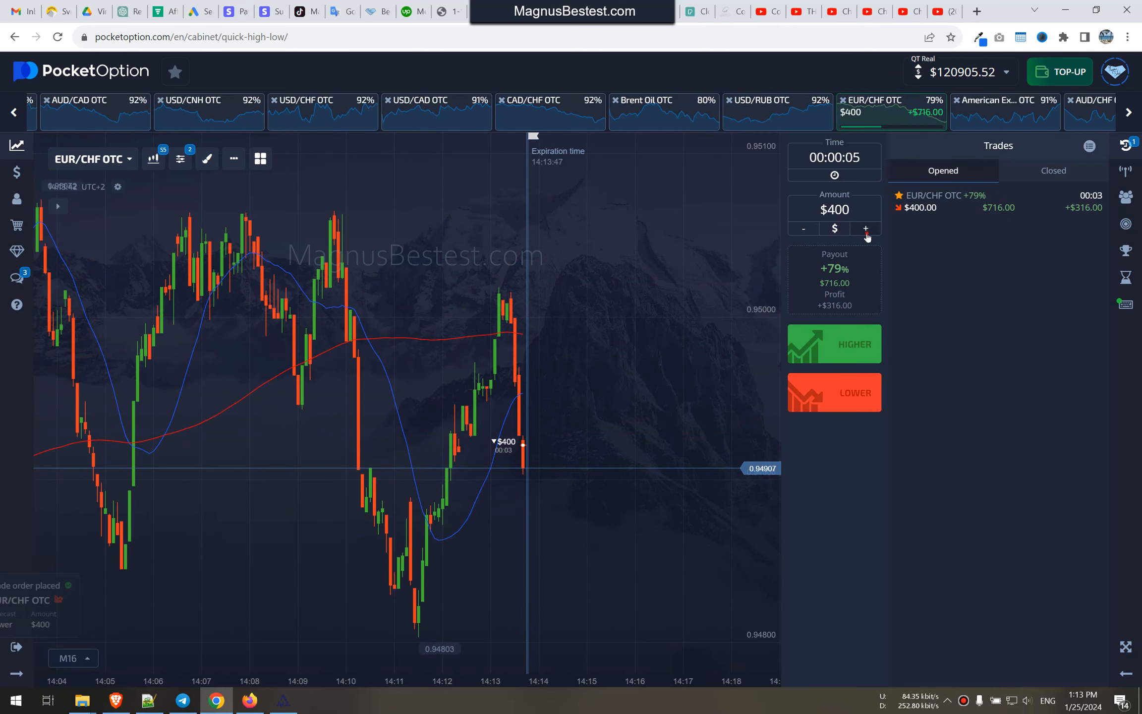
pyautogui.click(866, 228)
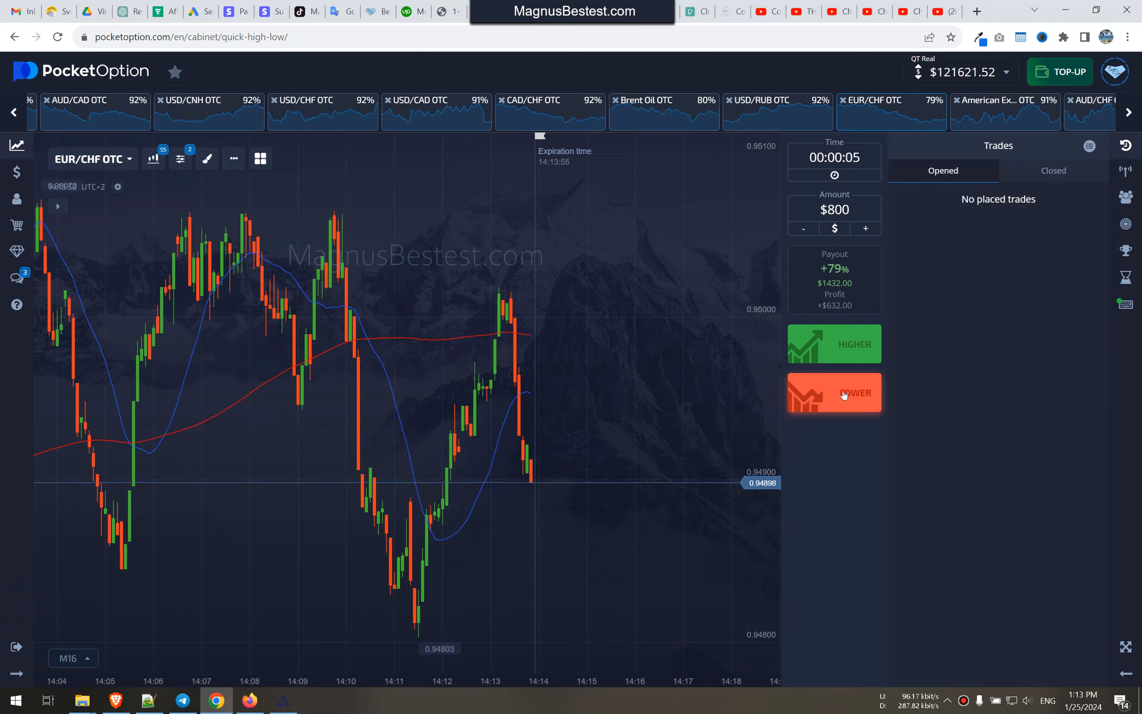
pyautogui.click(834, 392)
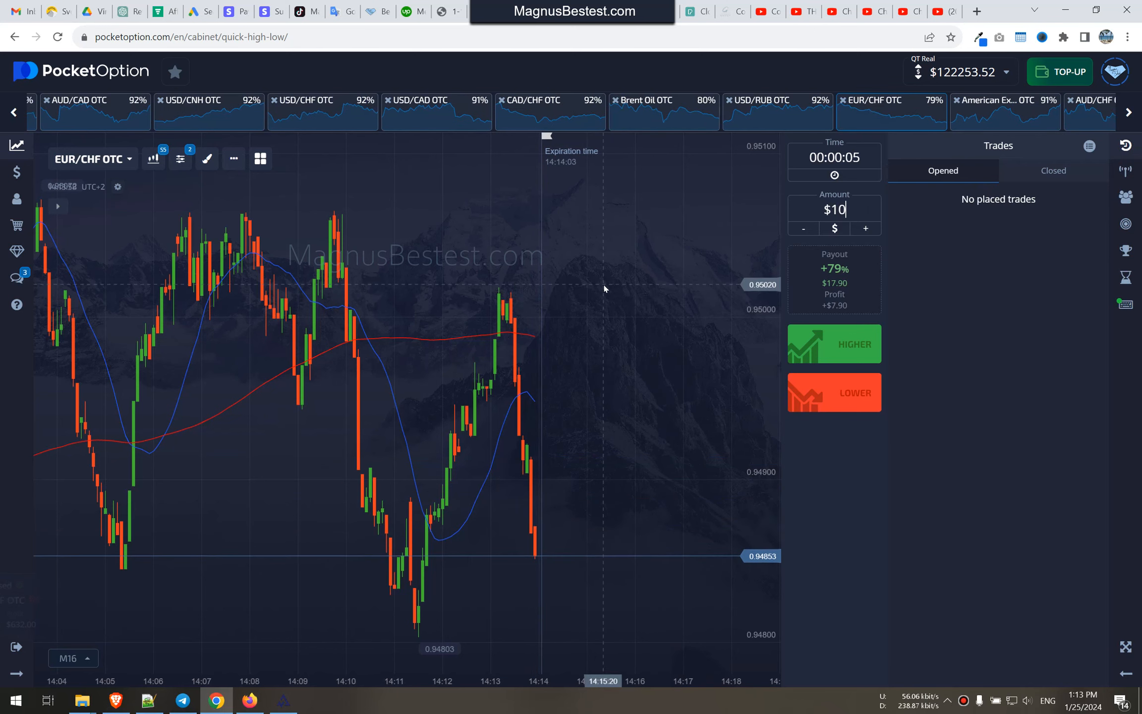
# Set the trade amount to $1000 and browse the Amazon and Microsoft OTC charts
pyautogui.write('1000')
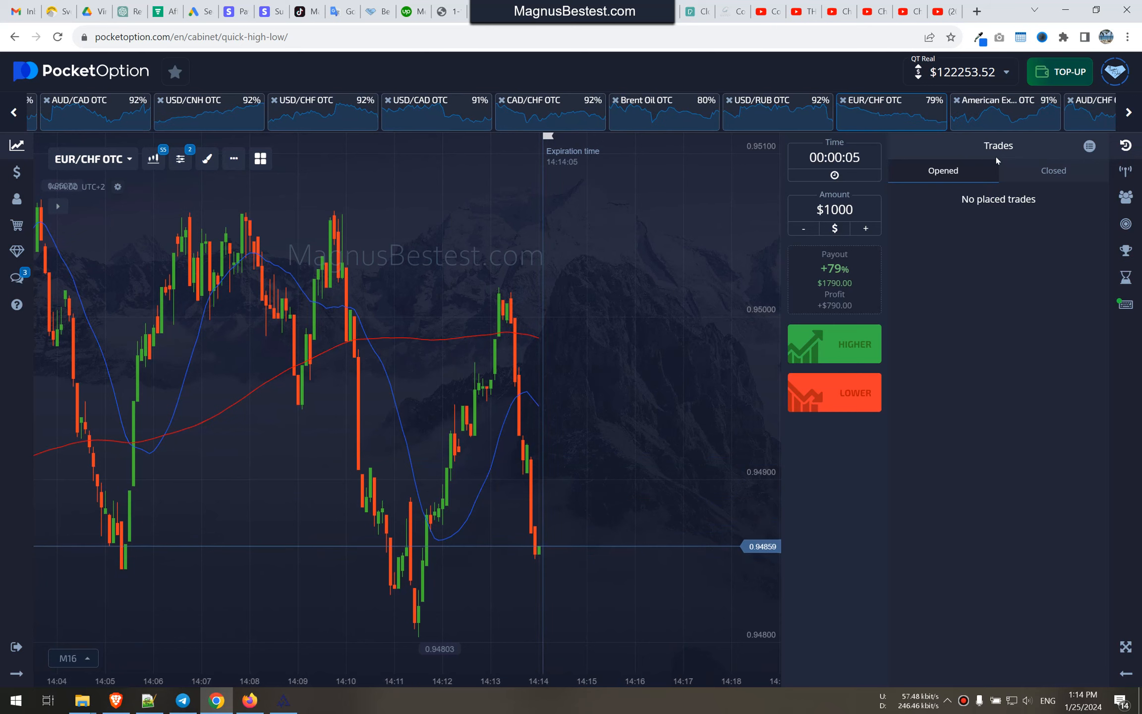
pyautogui.click(1004, 100)
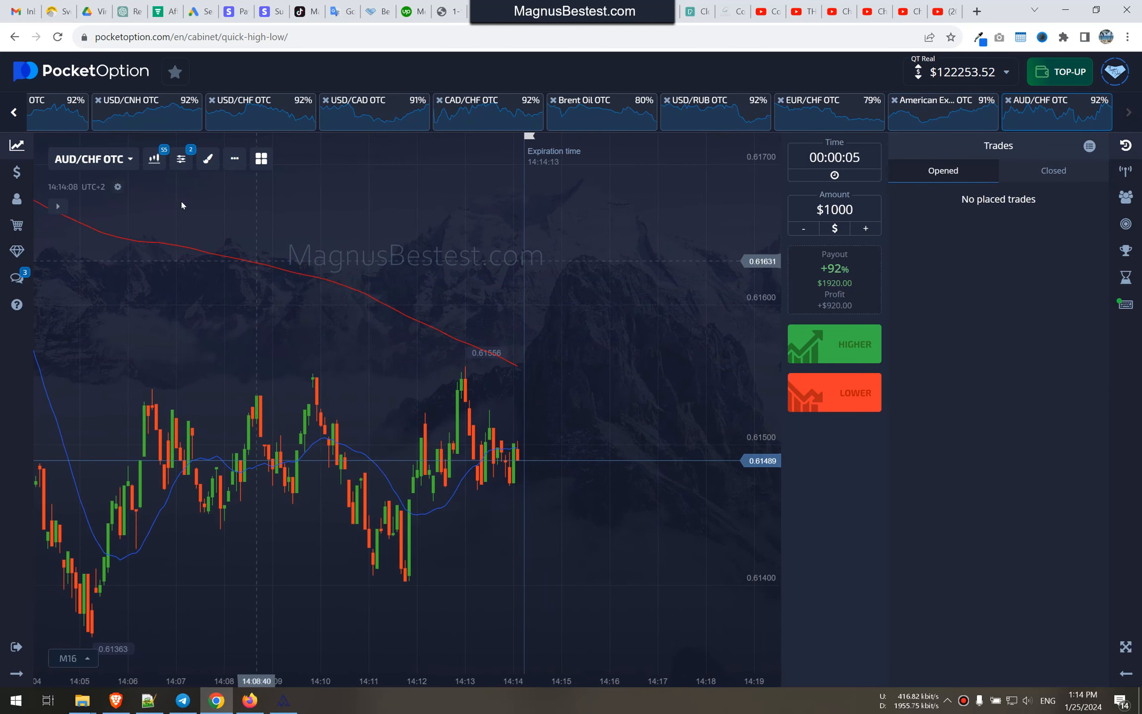
pyautogui.click(13, 112)
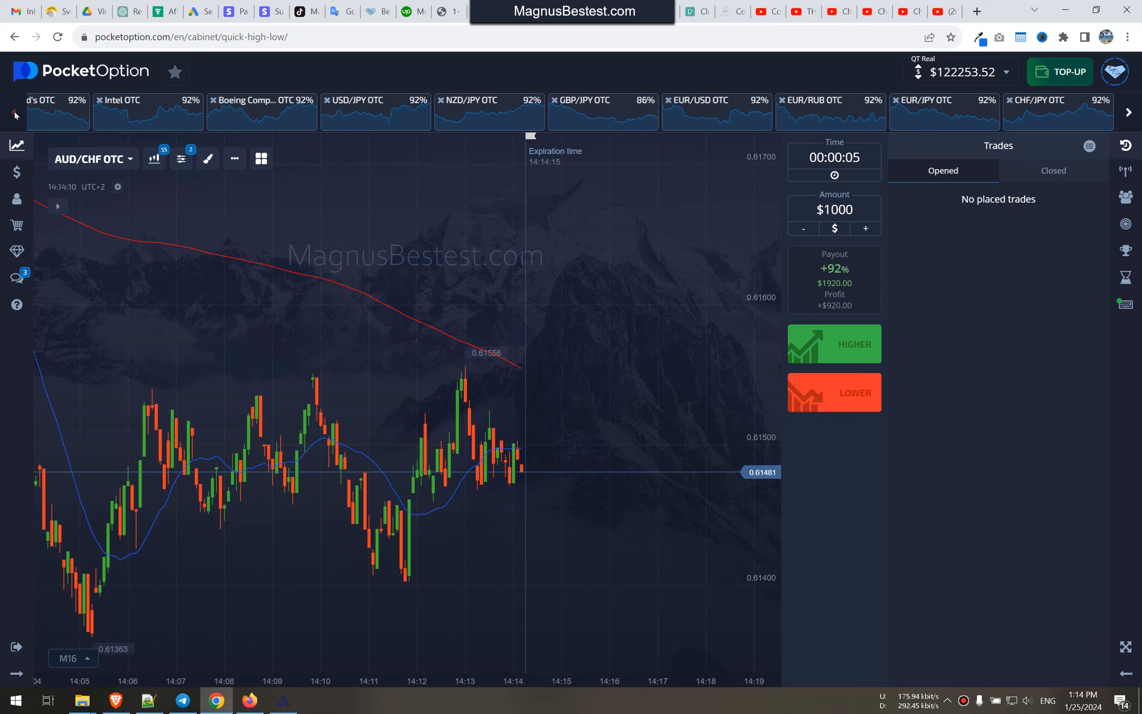
pyautogui.click(59, 99)
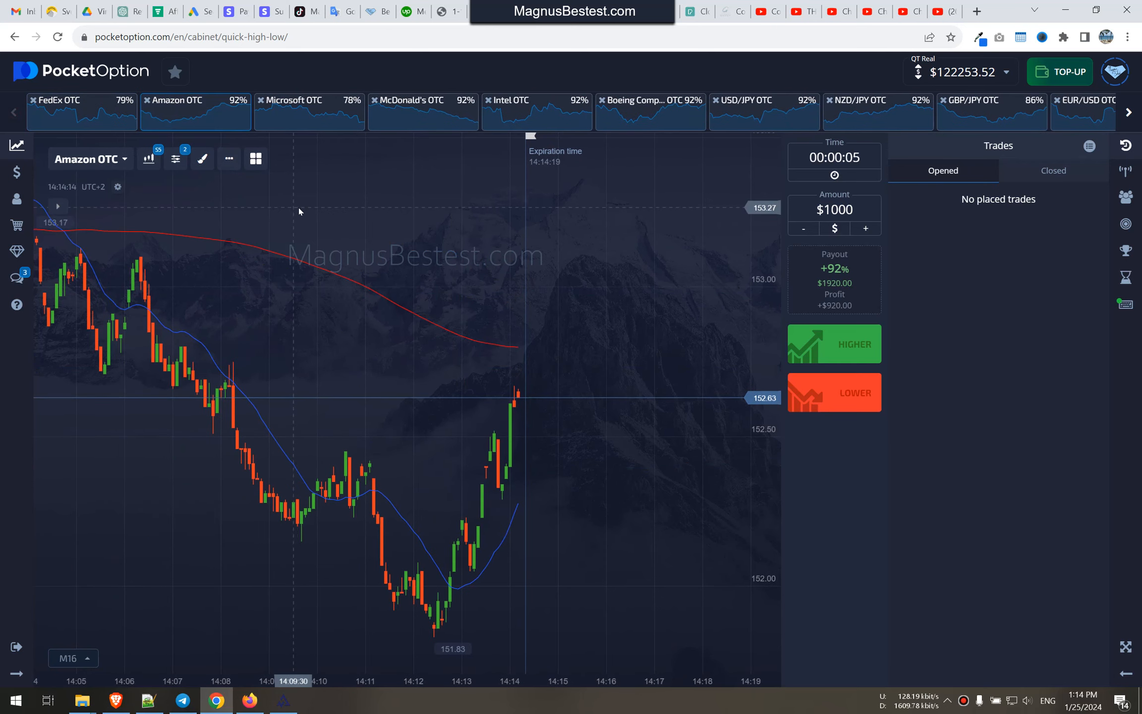
pyautogui.click(309, 100)
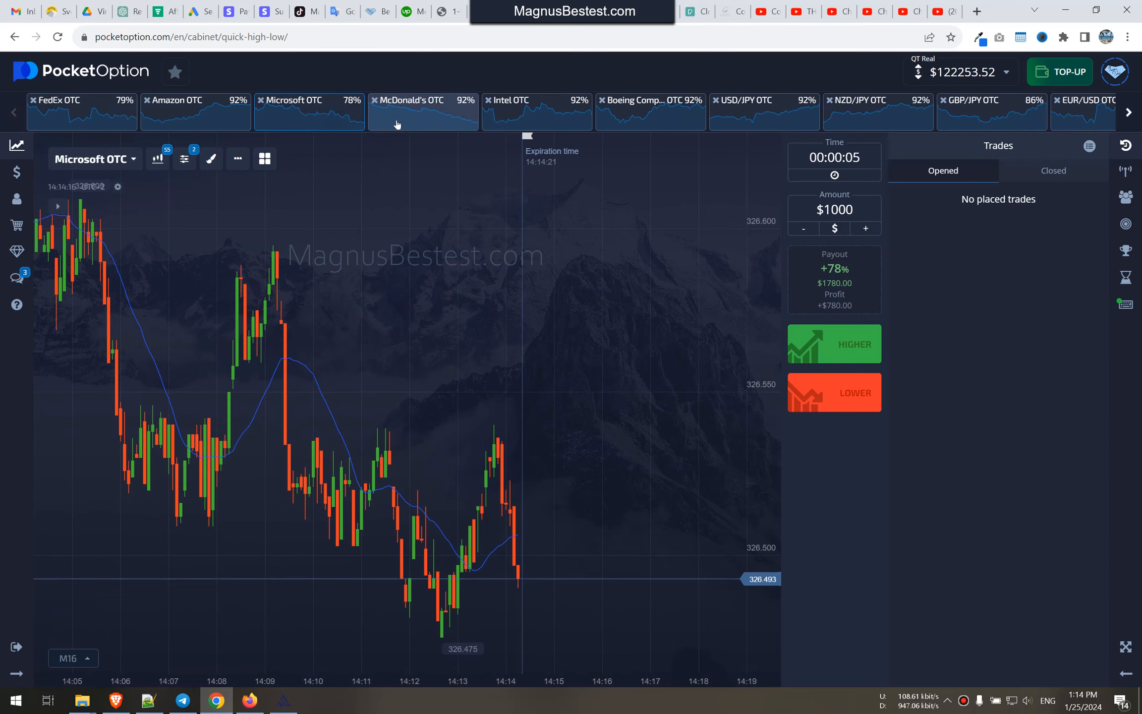
pyautogui.click(308, 111)
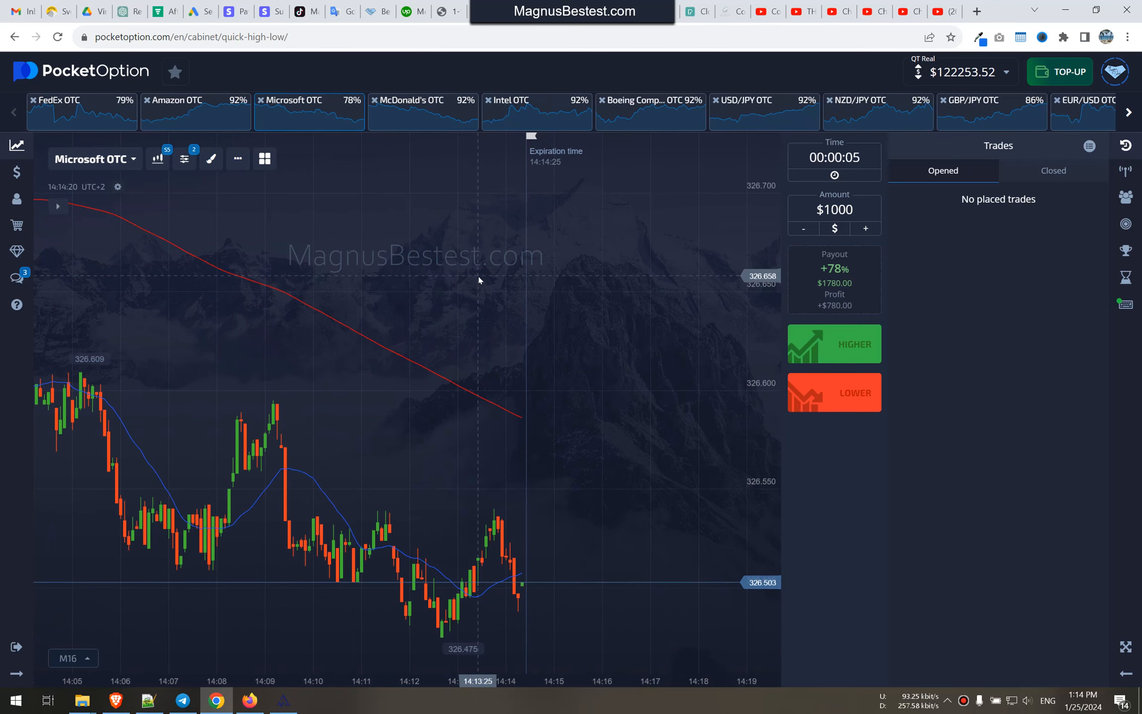
# Flip through Boeing, USD/JPY, GBP/JPY and AUD/USD OTC charts toward AUD/CAD OTC
pyautogui.click(649, 99)
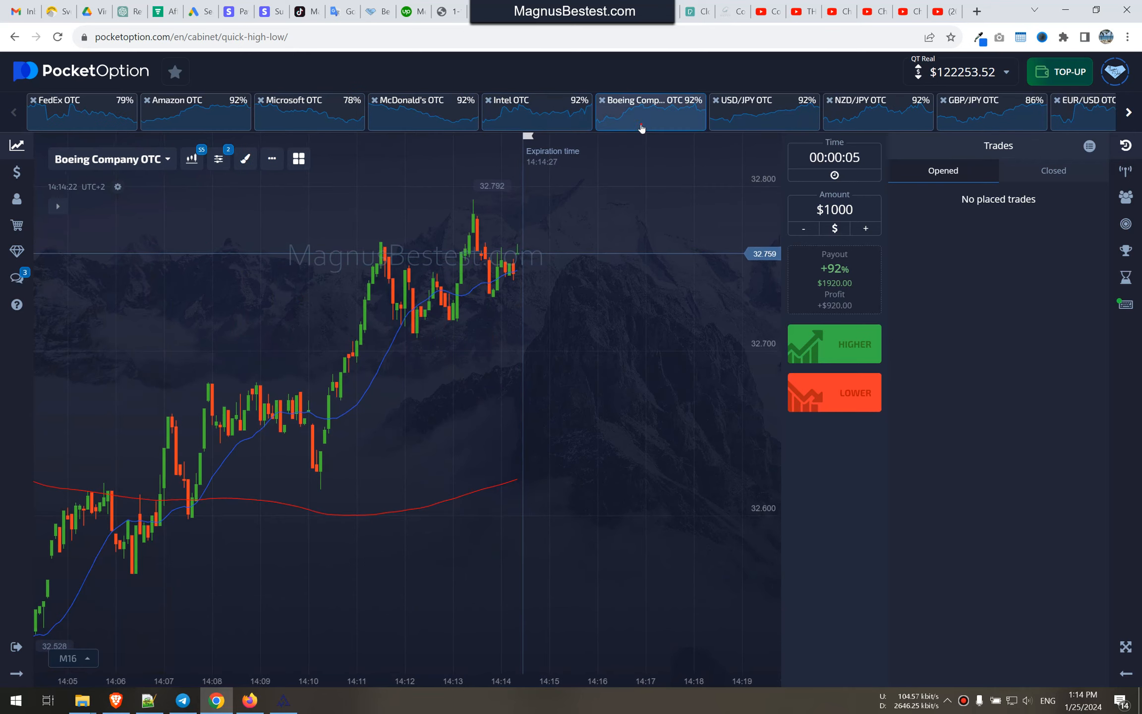
pyautogui.click(764, 100)
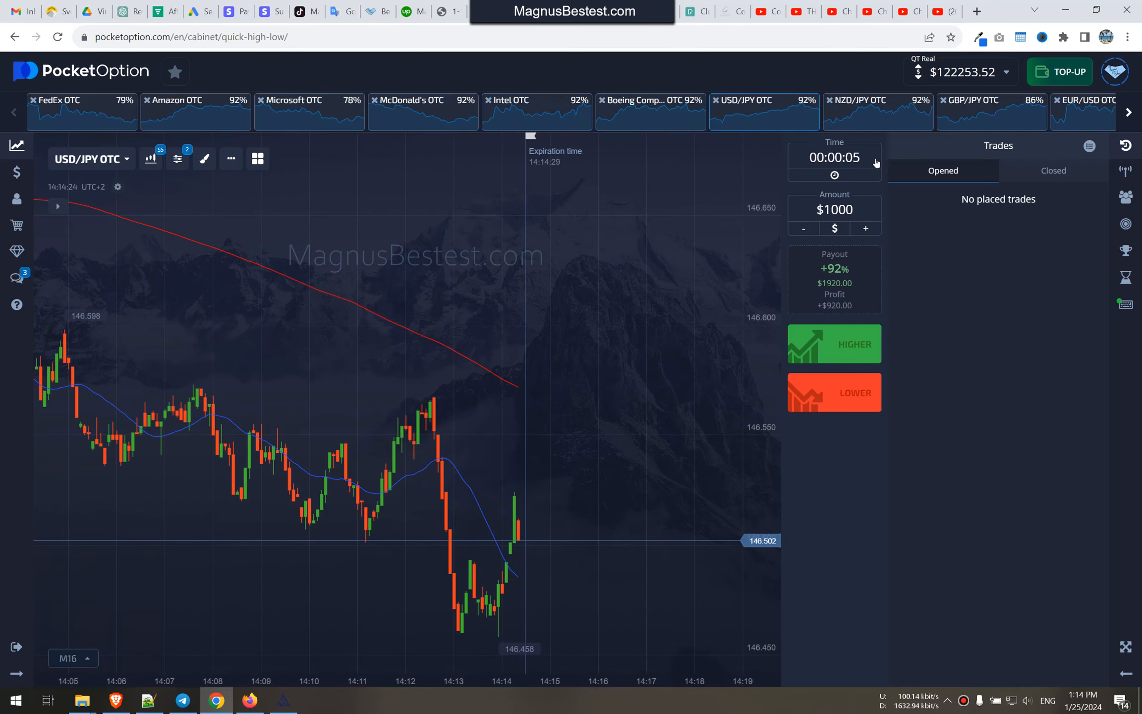
pyautogui.click(992, 111)
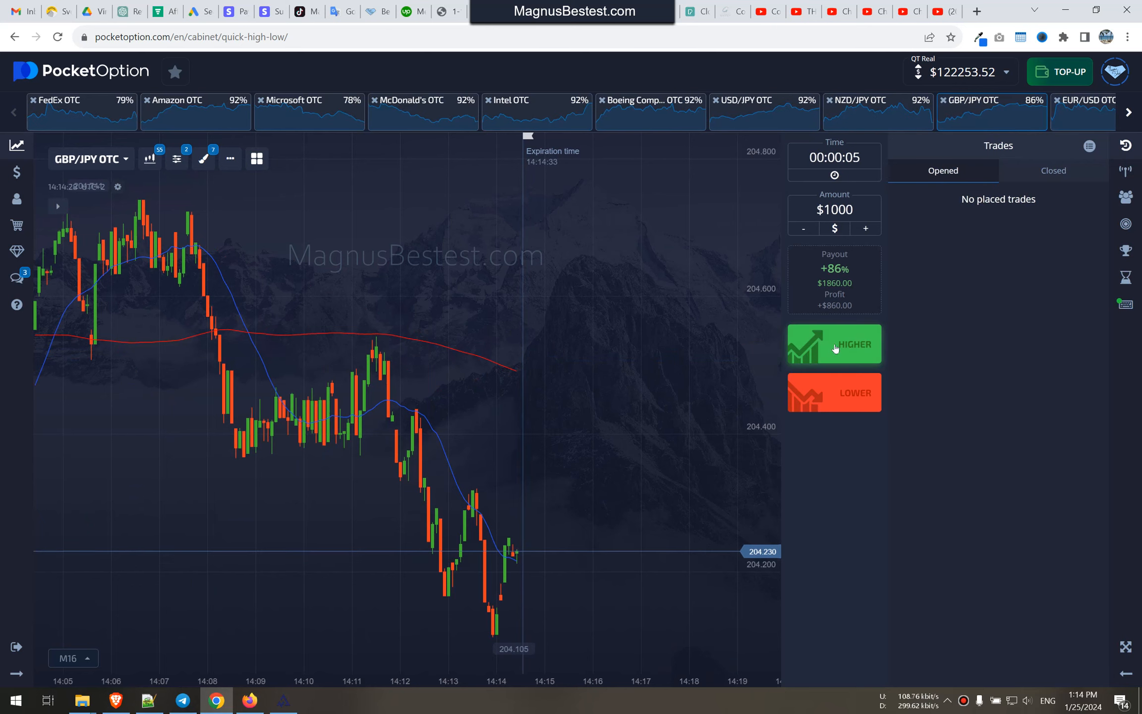
pyautogui.moveTo(1071, 123)
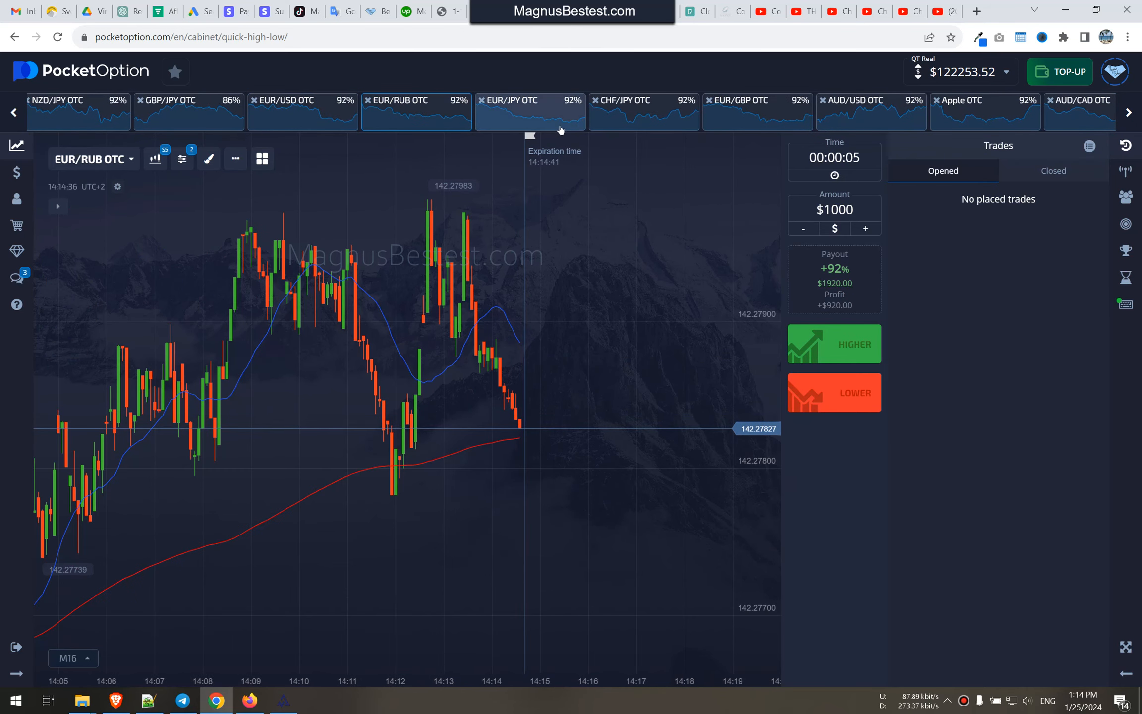
pyautogui.click(644, 110)
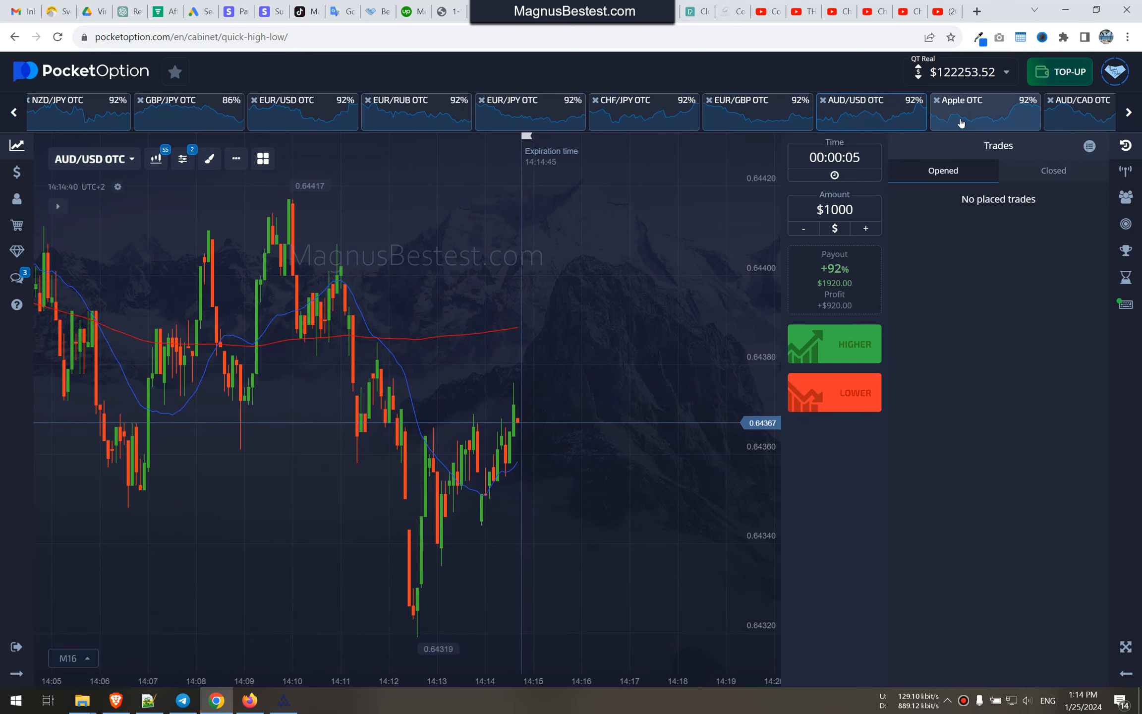
pyautogui.click(964, 100)
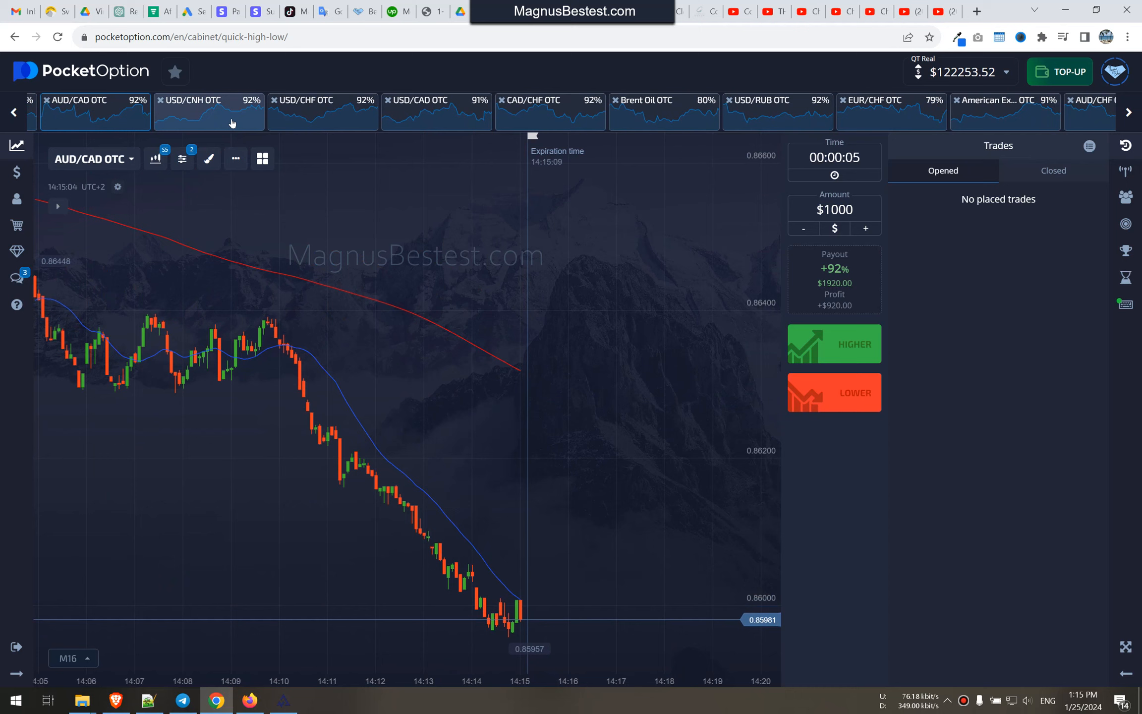
# Browse USD/CAD, CAD/CHF, American Express, FedEx, Amazon and McDonald's, landing on USD/JPY OTC
pyautogui.click(209, 111)
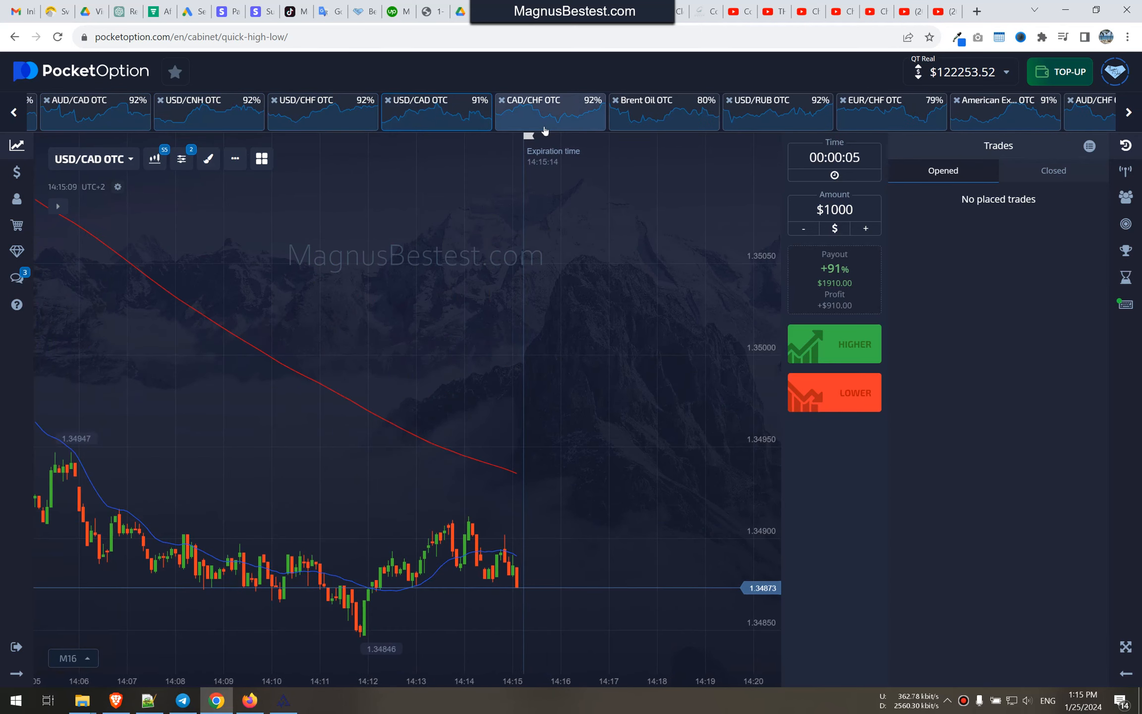
pyautogui.click(550, 112)
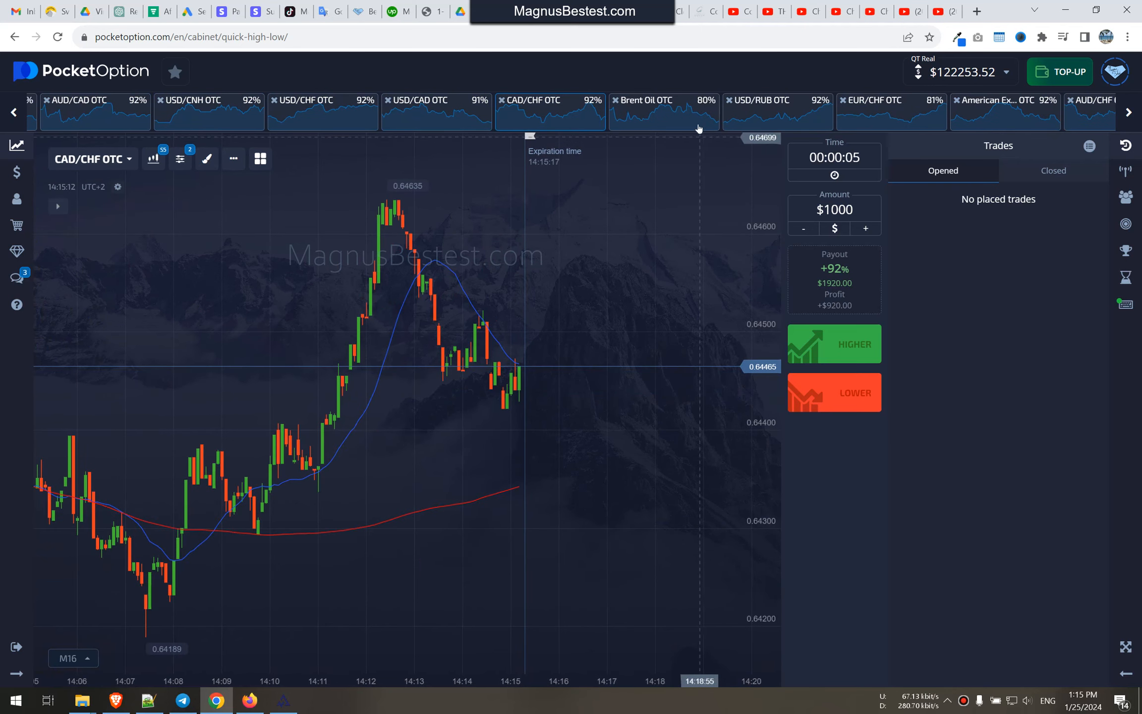
pyautogui.click(869, 99)
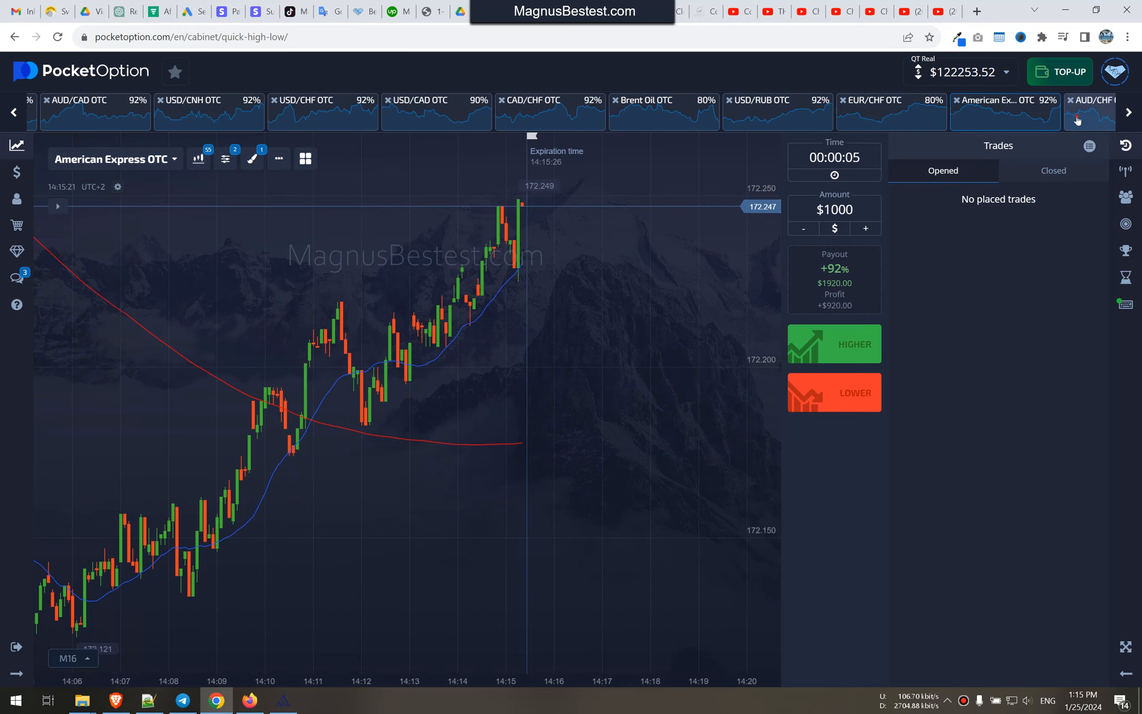
pyautogui.click(1086, 116)
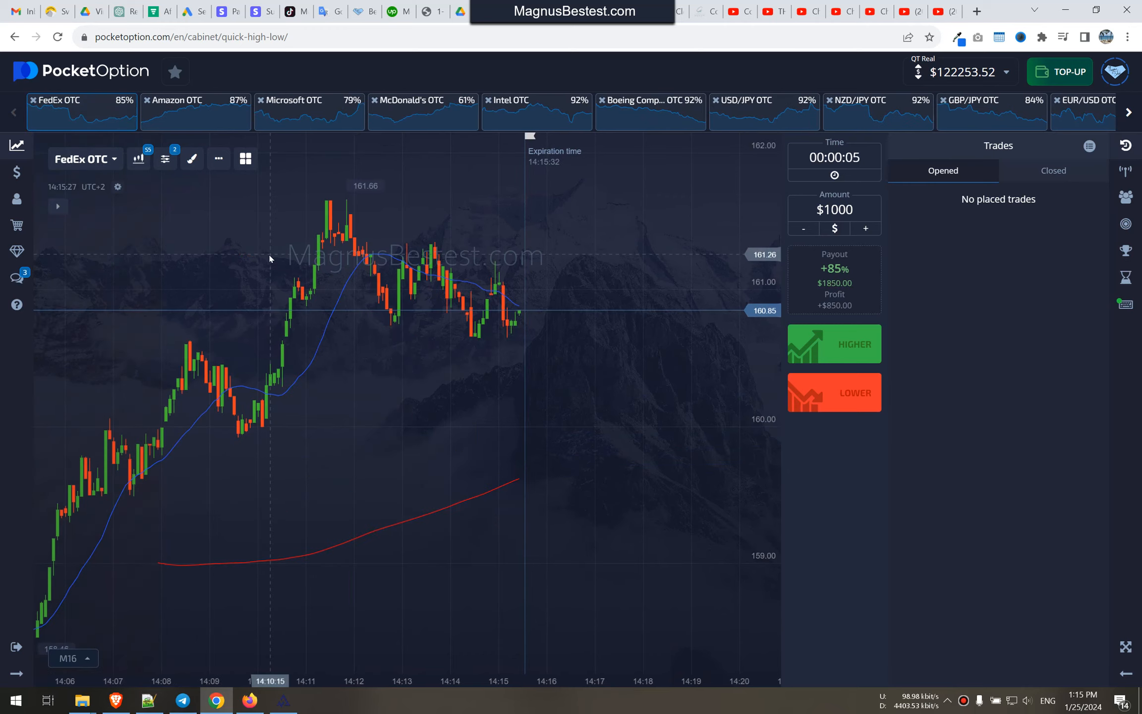
pyautogui.click(178, 100)
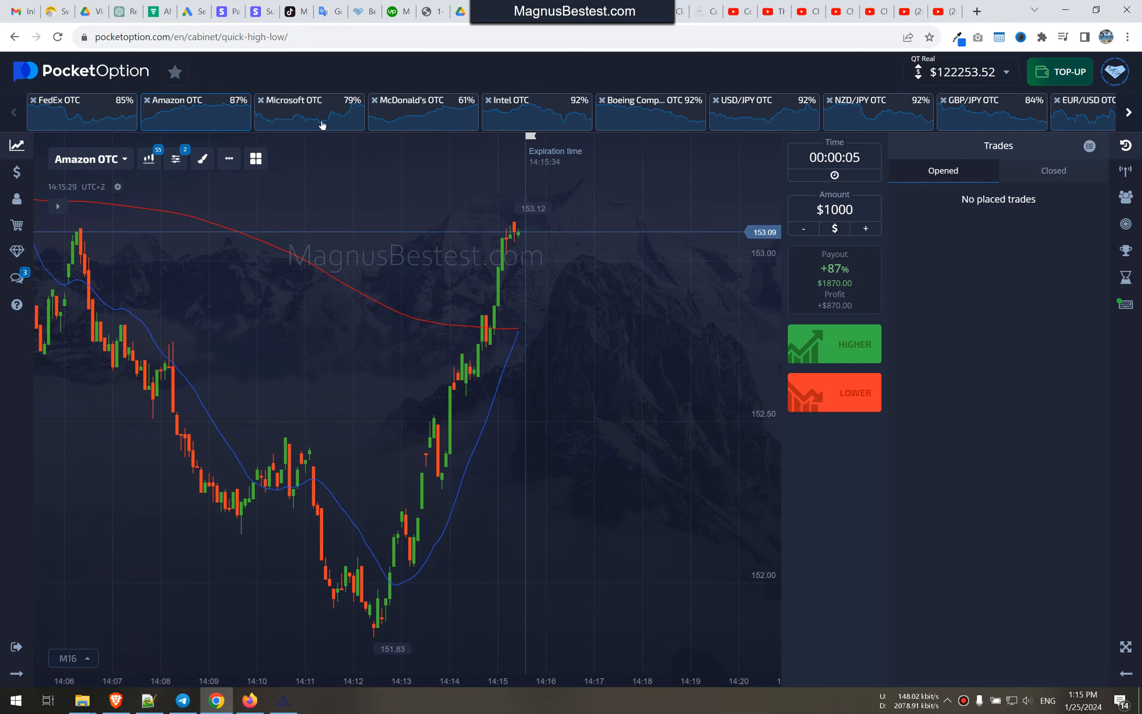
pyautogui.click(291, 110)
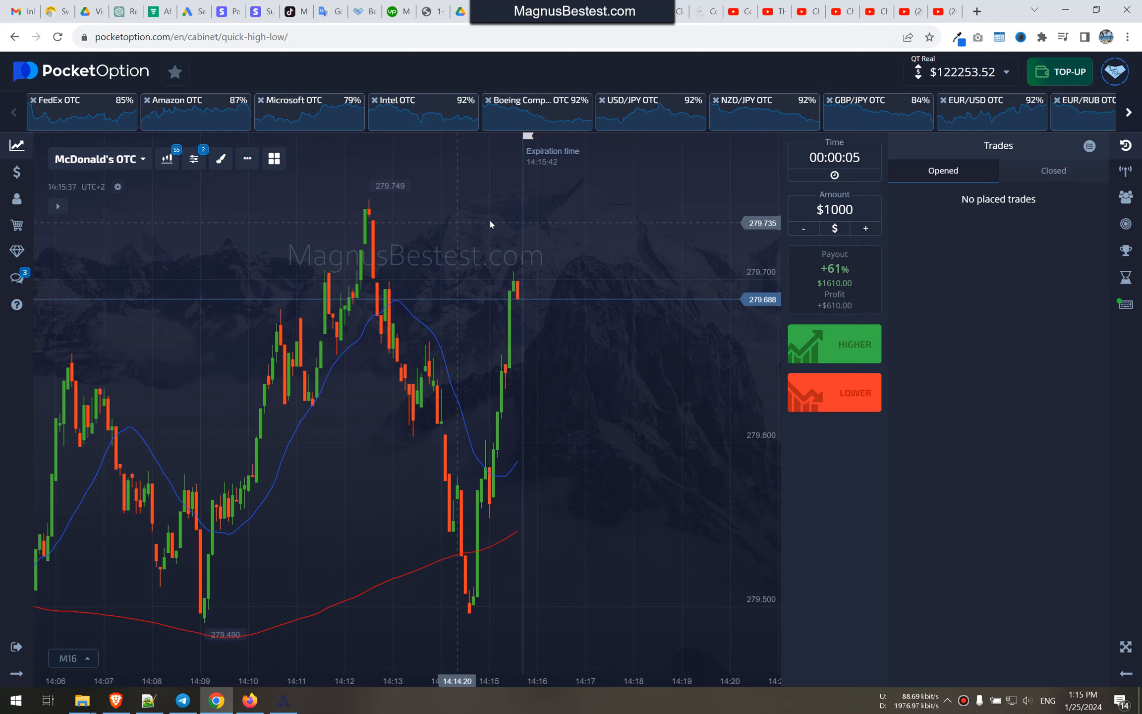
pyautogui.click(647, 100)
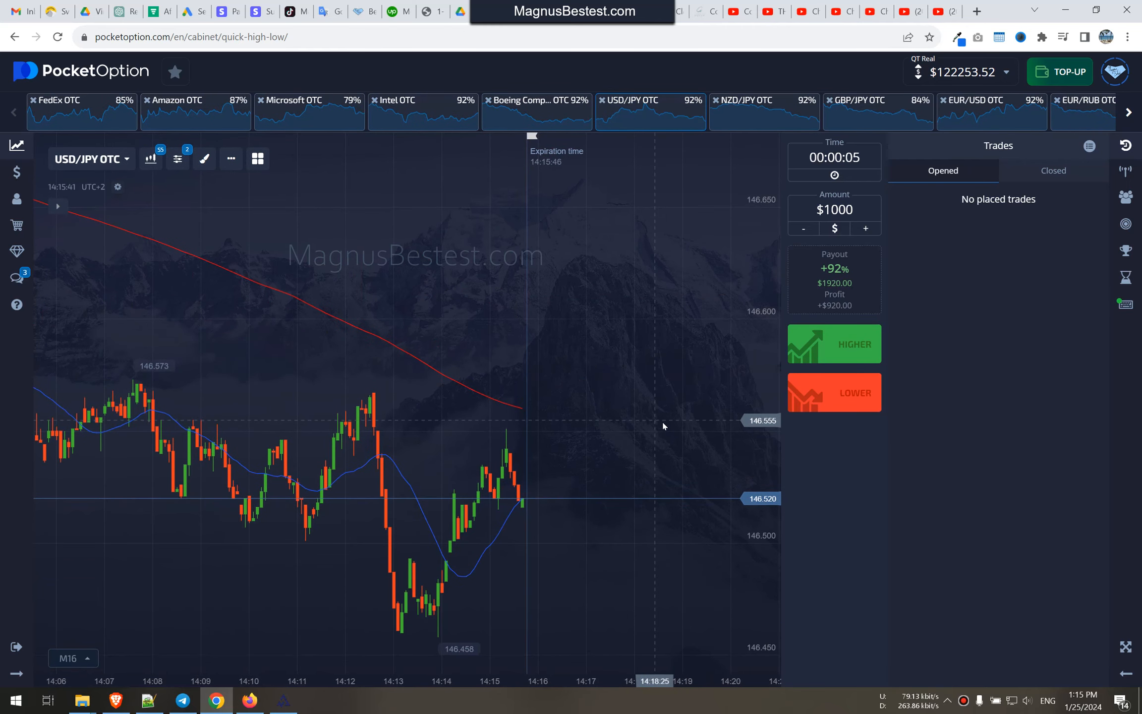
pyautogui.moveTo(834, 393)
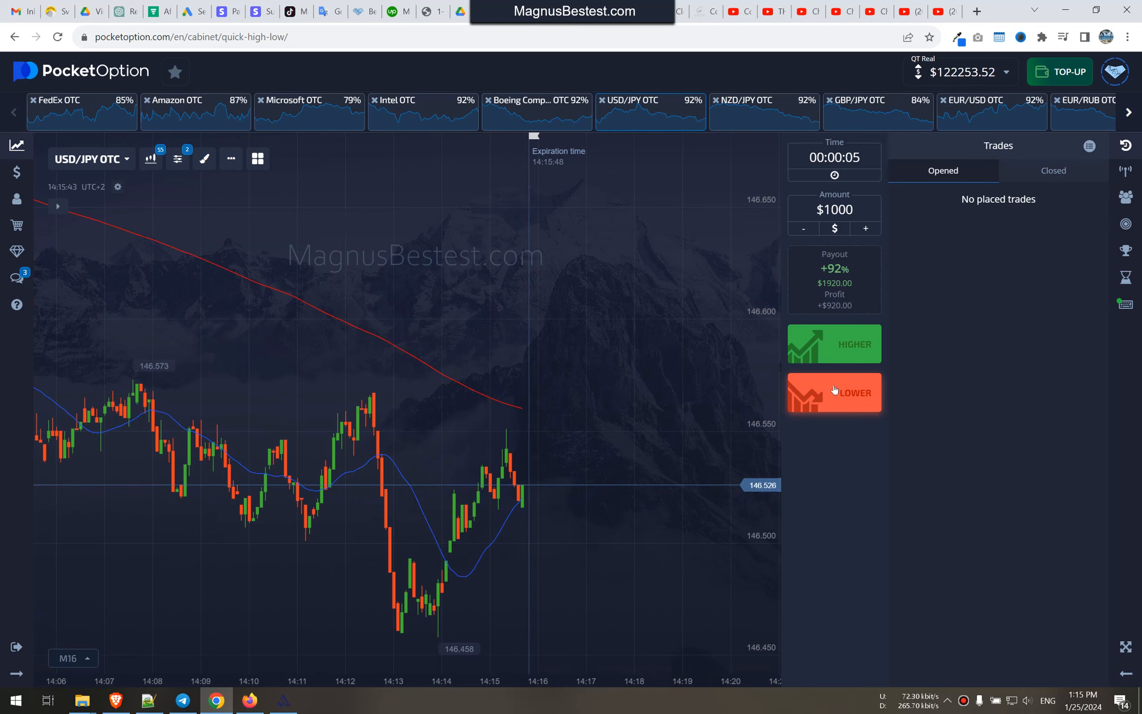
# Flip through NZD/JPY, EUR/USD, EUR/JPY, EUR/GBP, AUD/CAD, USD/CAD, Brent Oil, American Express and AUD/CHF OTC
pyautogui.click(763, 100)
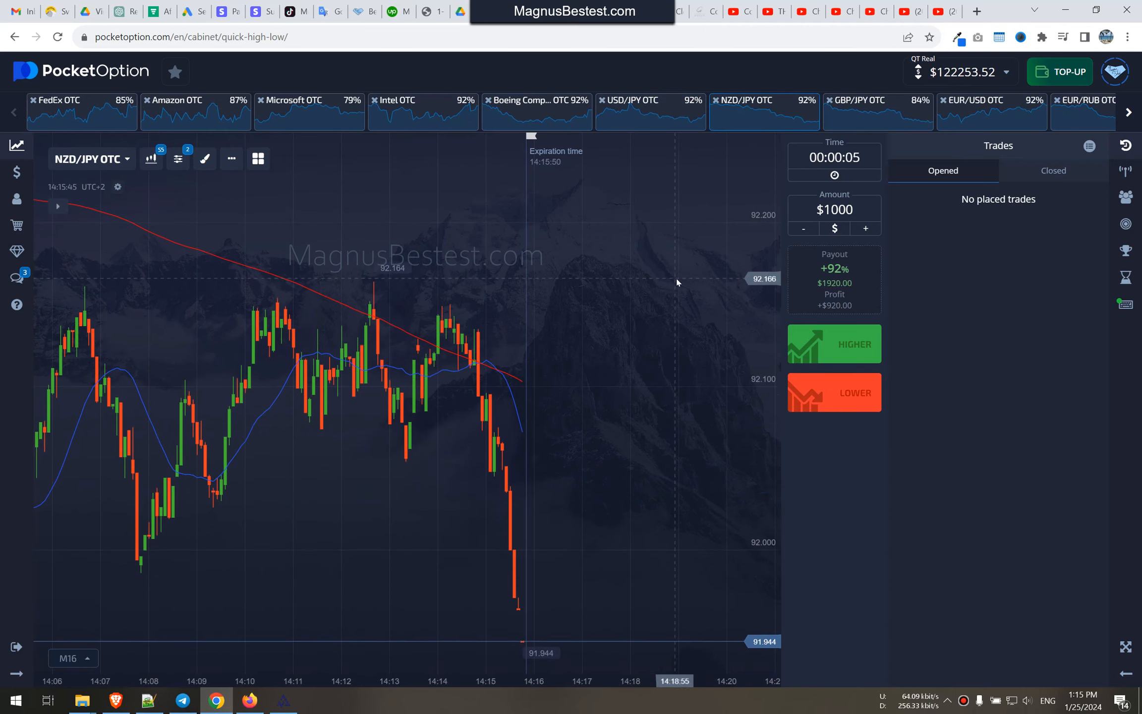
pyautogui.click(990, 101)
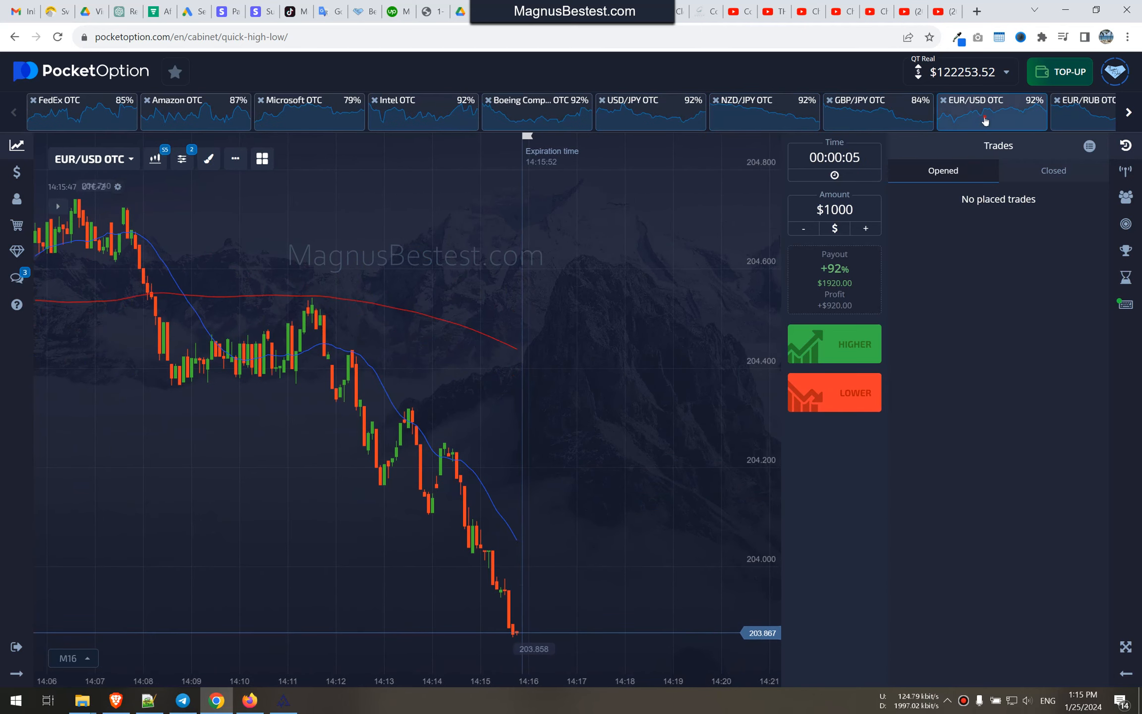
pyautogui.click(1131, 113)
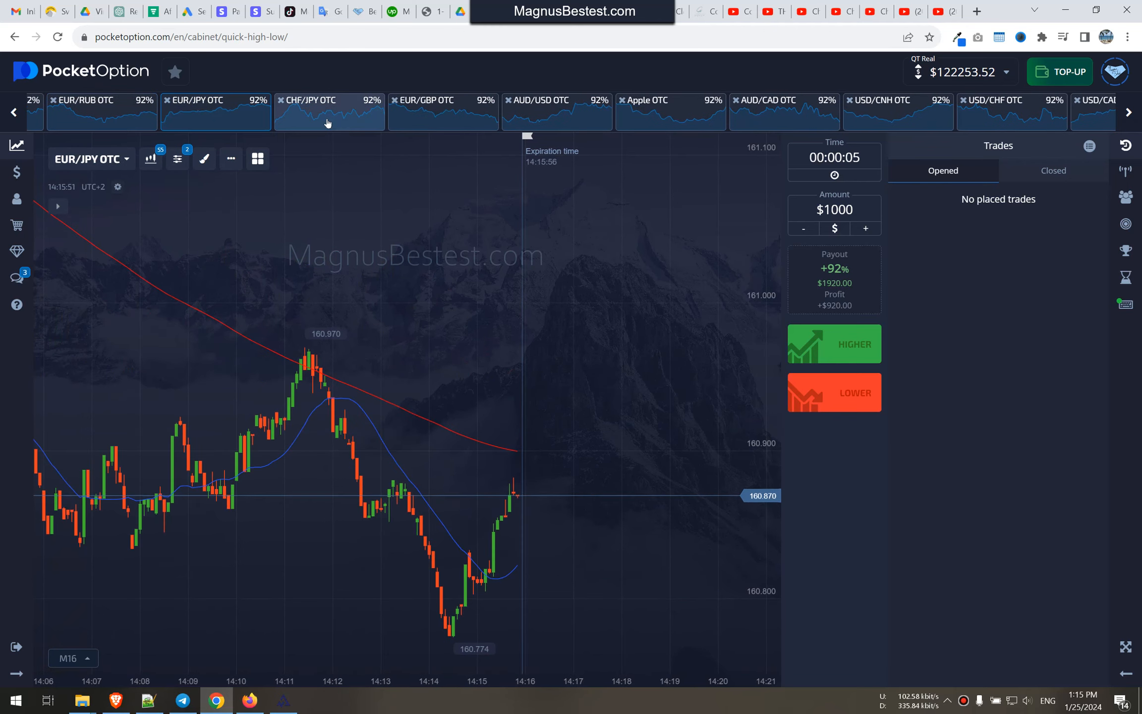
pyautogui.click(442, 111)
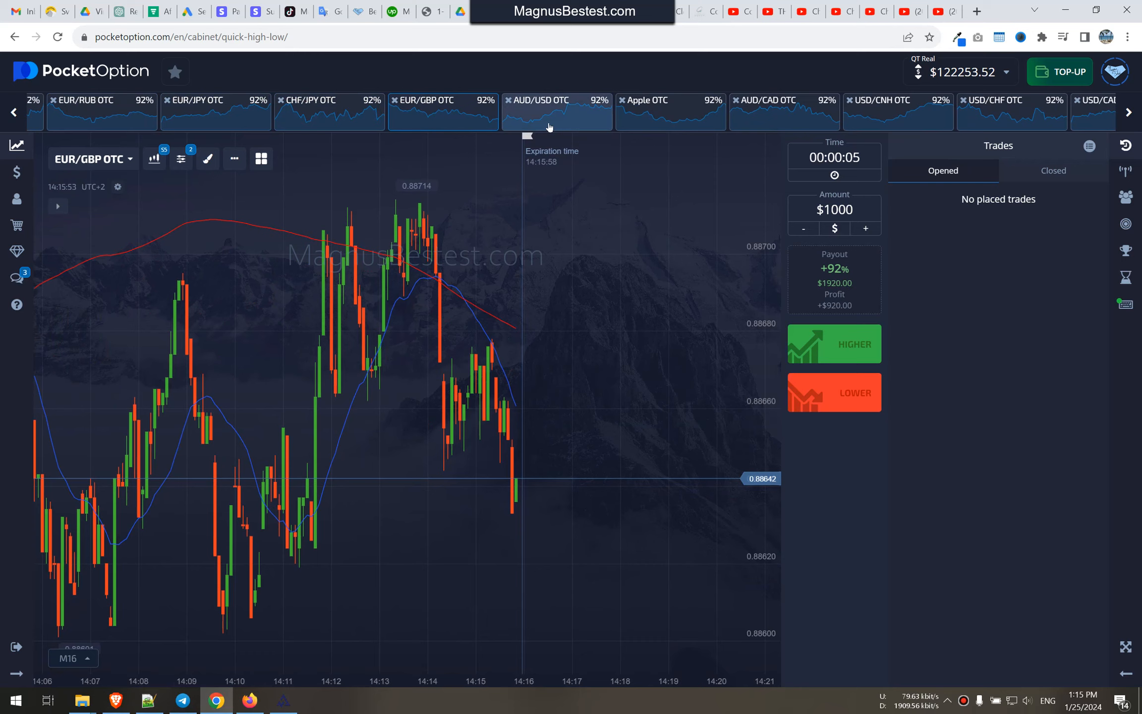
pyautogui.click(767, 100)
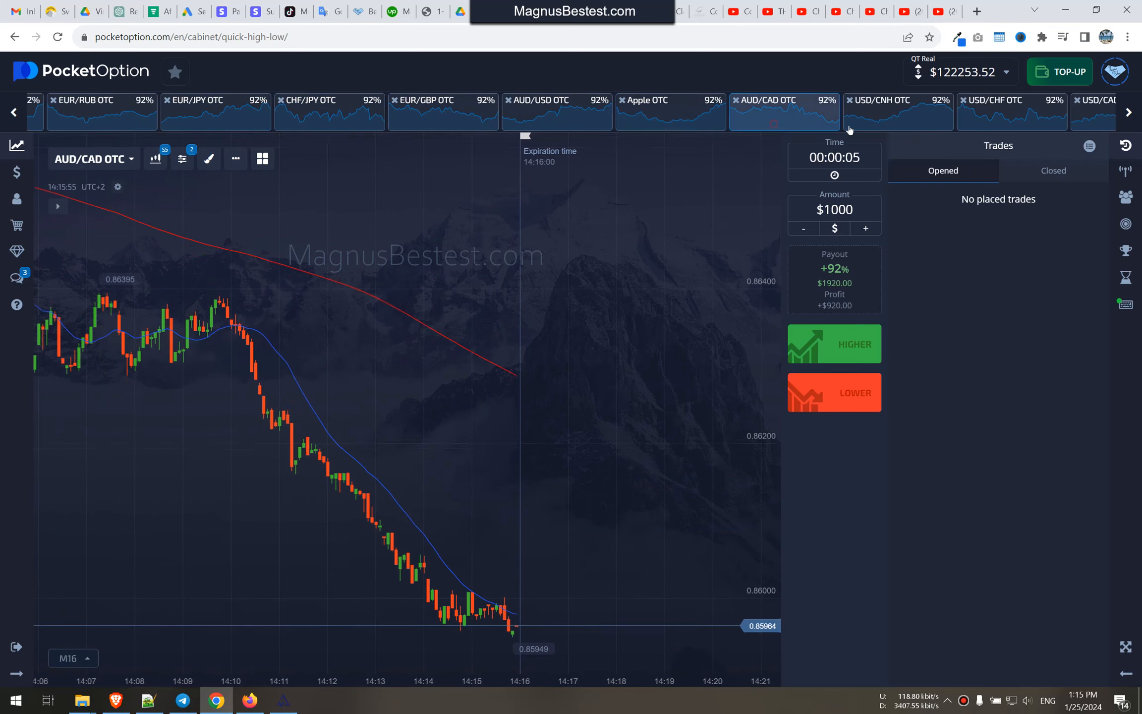
pyautogui.click(1012, 112)
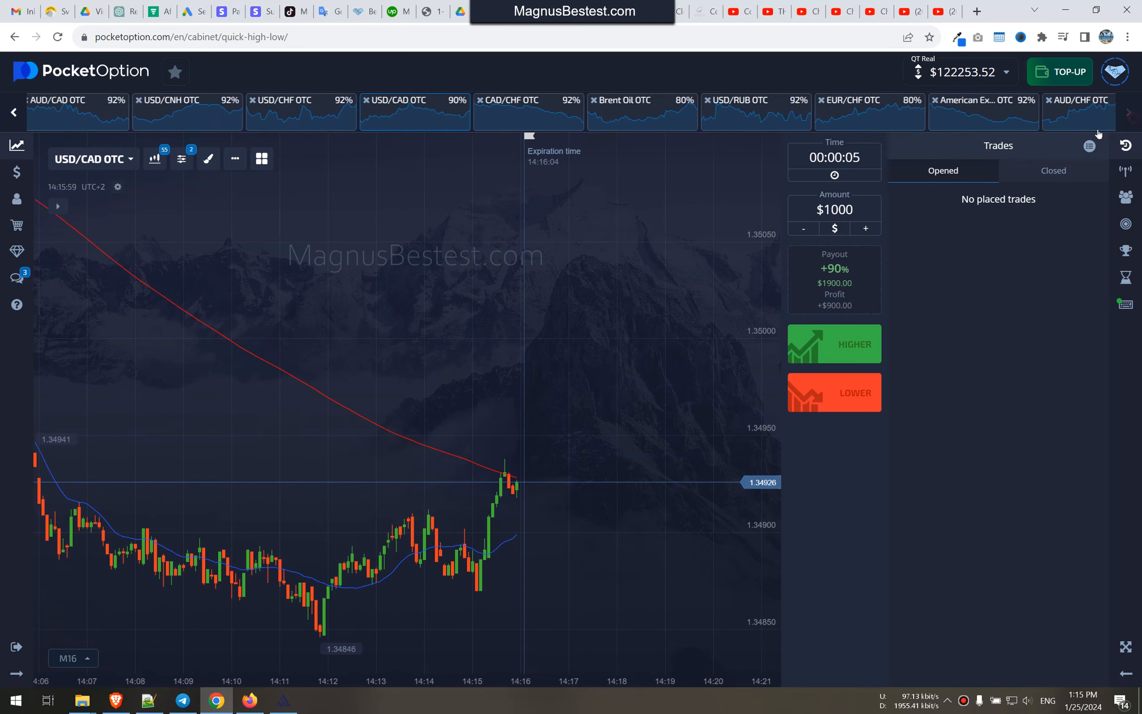
pyautogui.click(625, 111)
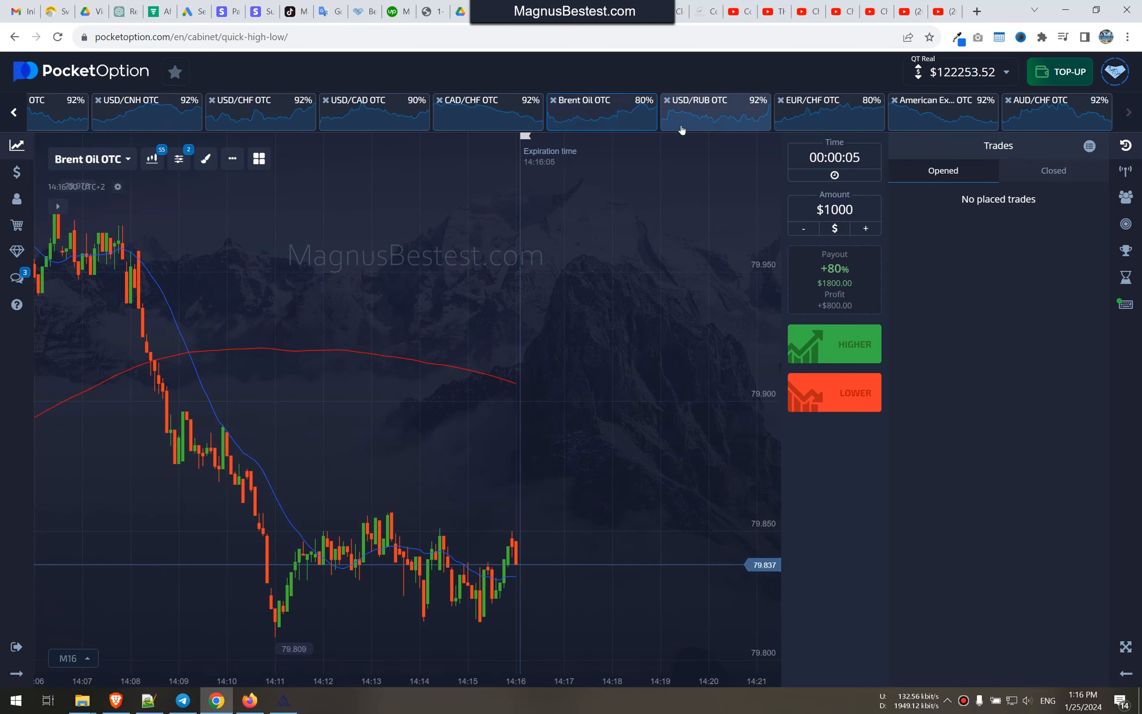
pyautogui.click(943, 111)
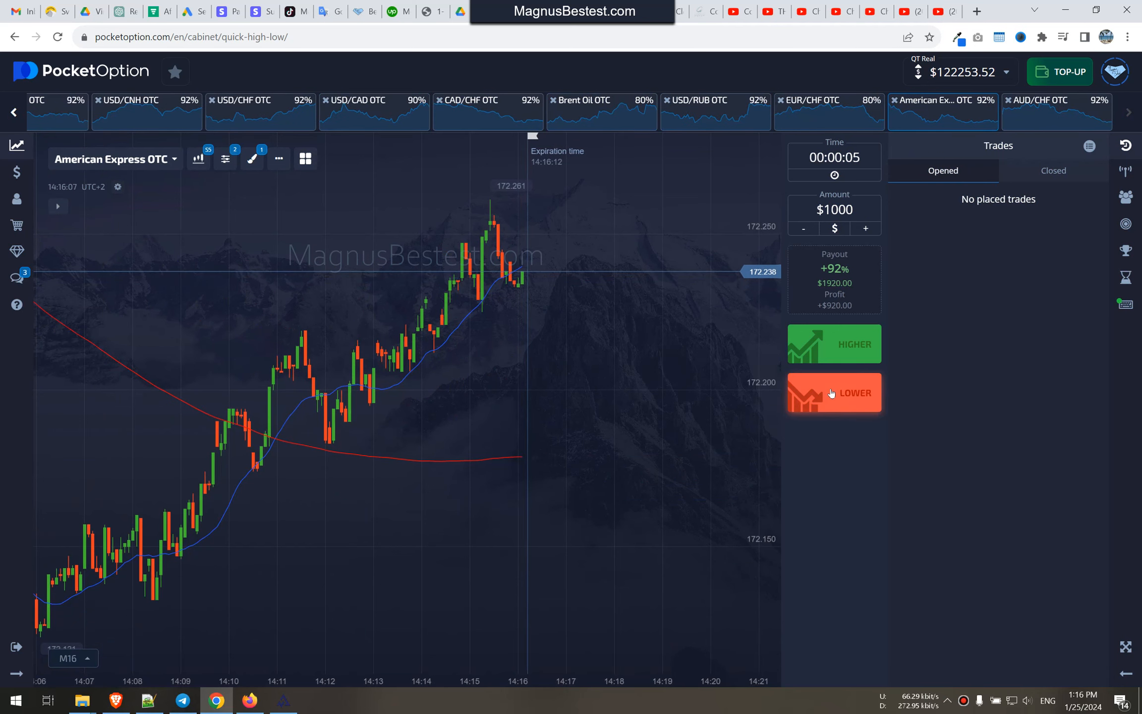
pyautogui.click(1041, 100)
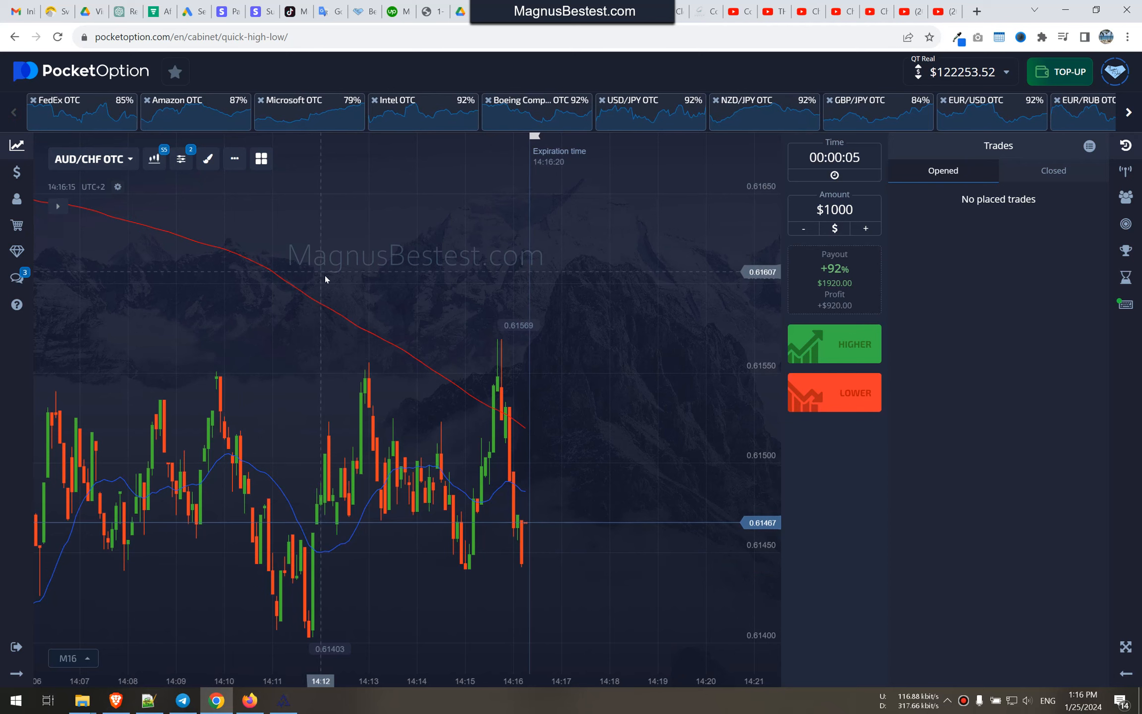
# Continue through FedEx, Amazon, Intel, NZD/JPY, EUR/JPY, USD/CNH, USD/CAD, CAD/CHF, ending on USD/RUB OTC
pyautogui.click(80, 111)
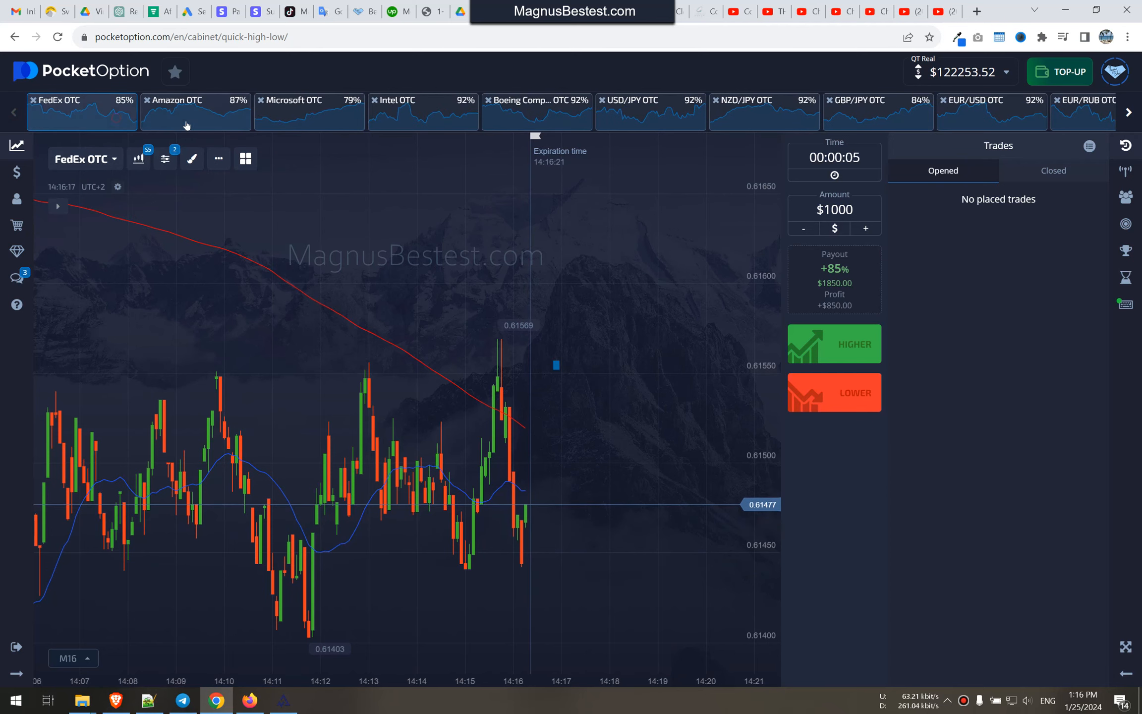
pyautogui.click(196, 112)
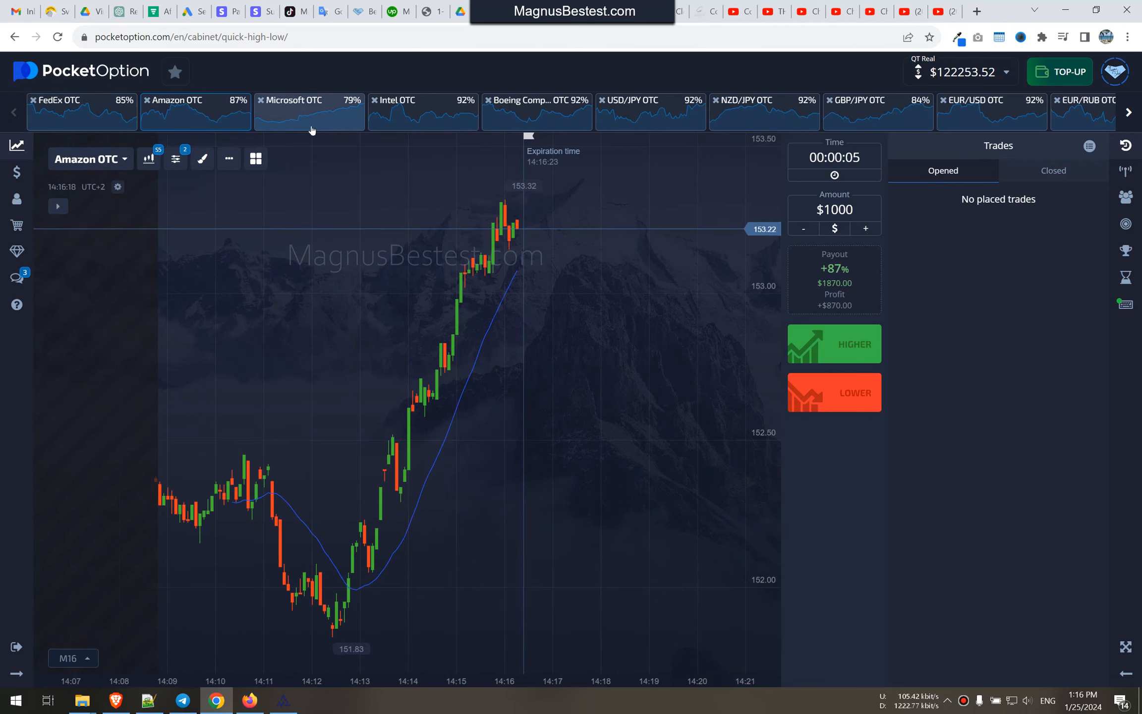
pyautogui.click(422, 111)
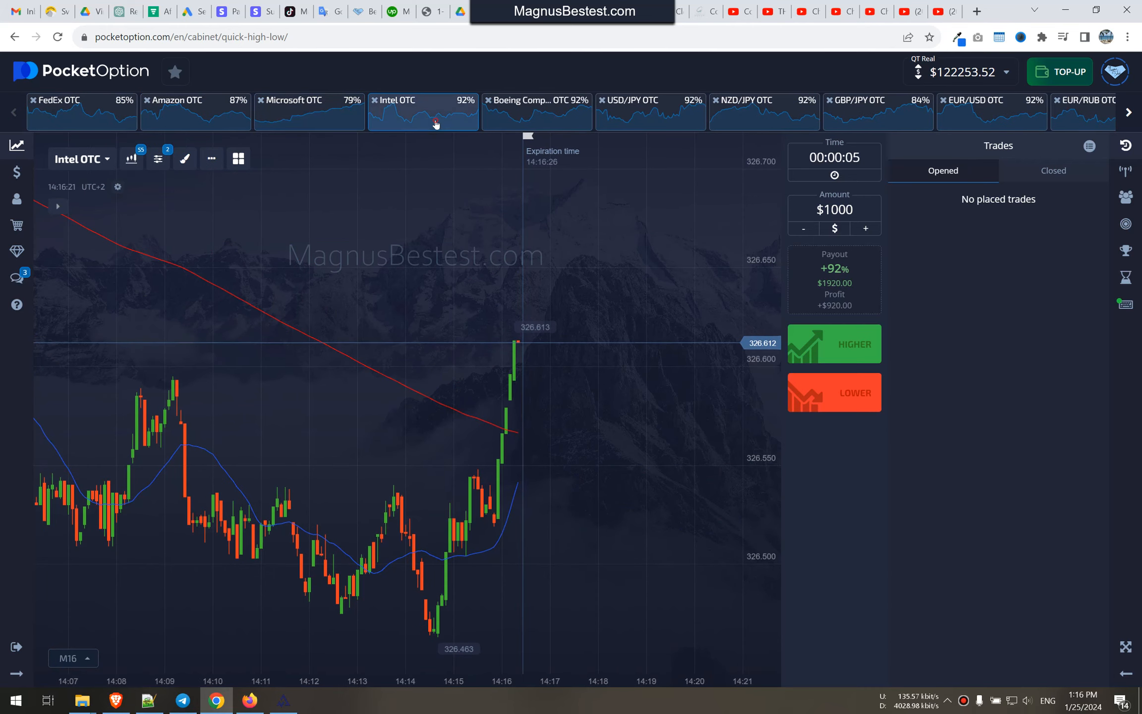
pyautogui.click(537, 101)
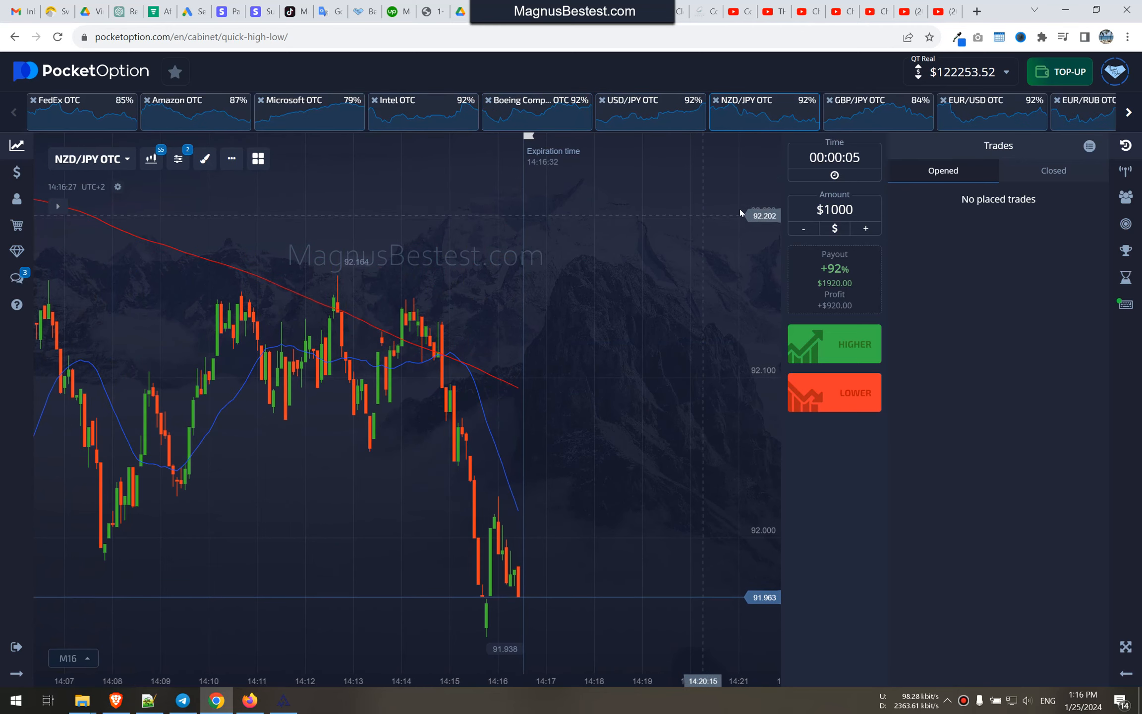
pyautogui.click(992, 112)
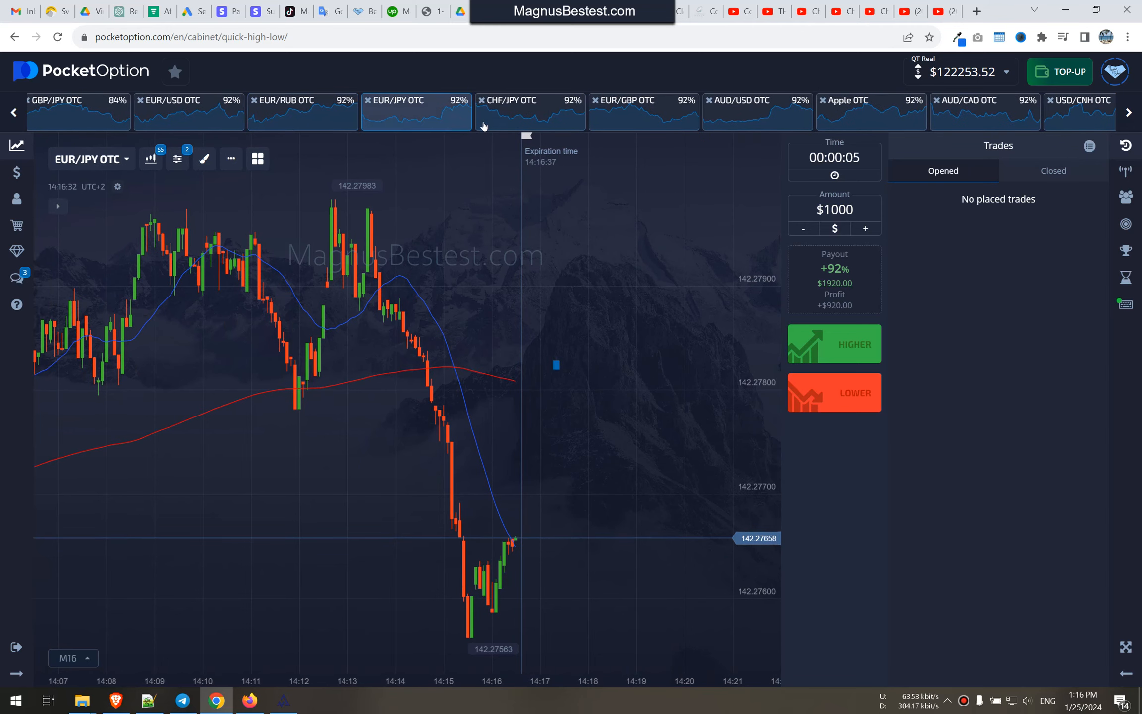
pyautogui.click(643, 112)
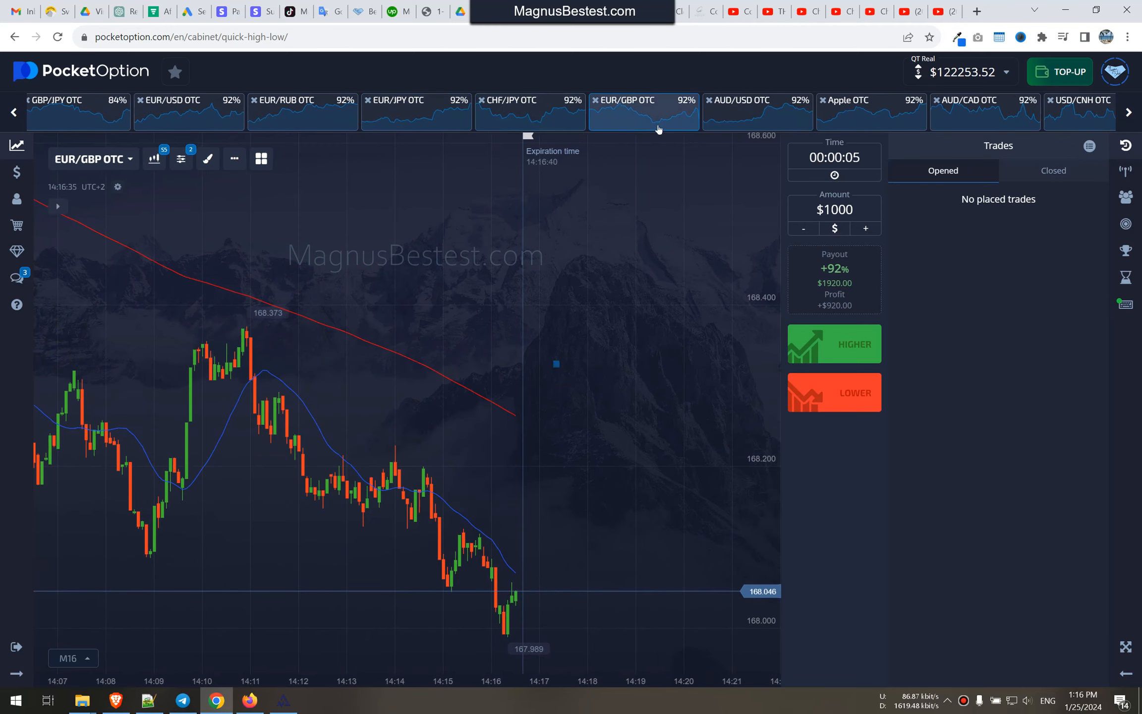
pyautogui.click(845, 99)
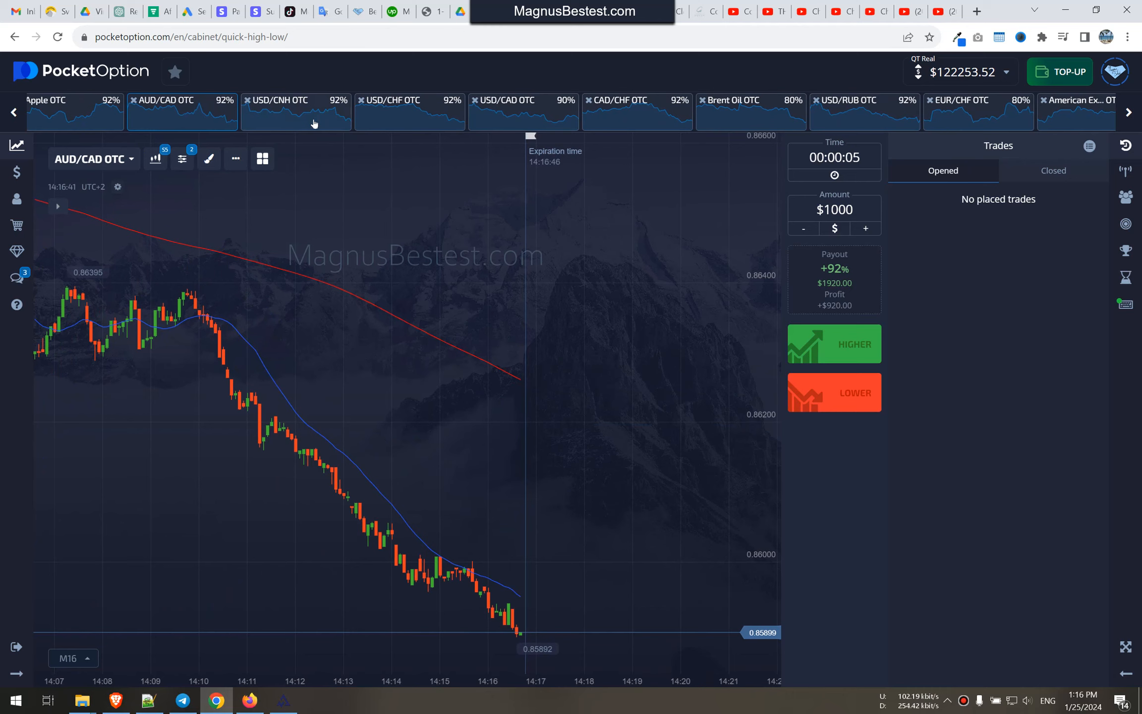
pyautogui.click(284, 99)
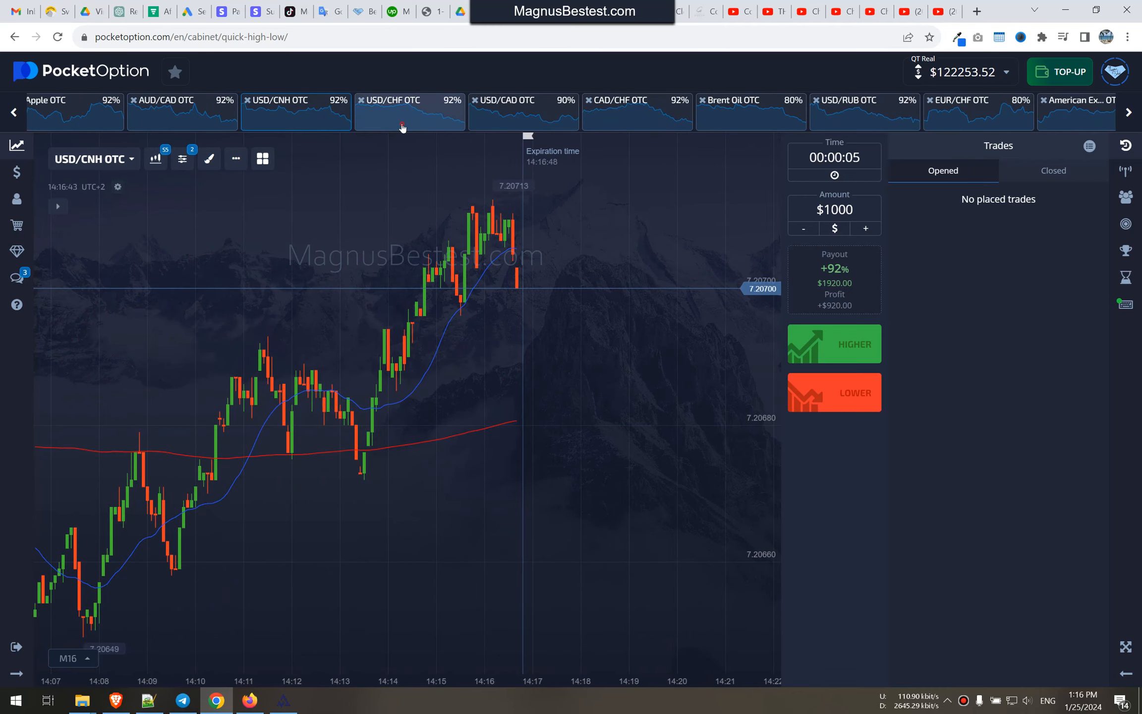
pyautogui.click(523, 109)
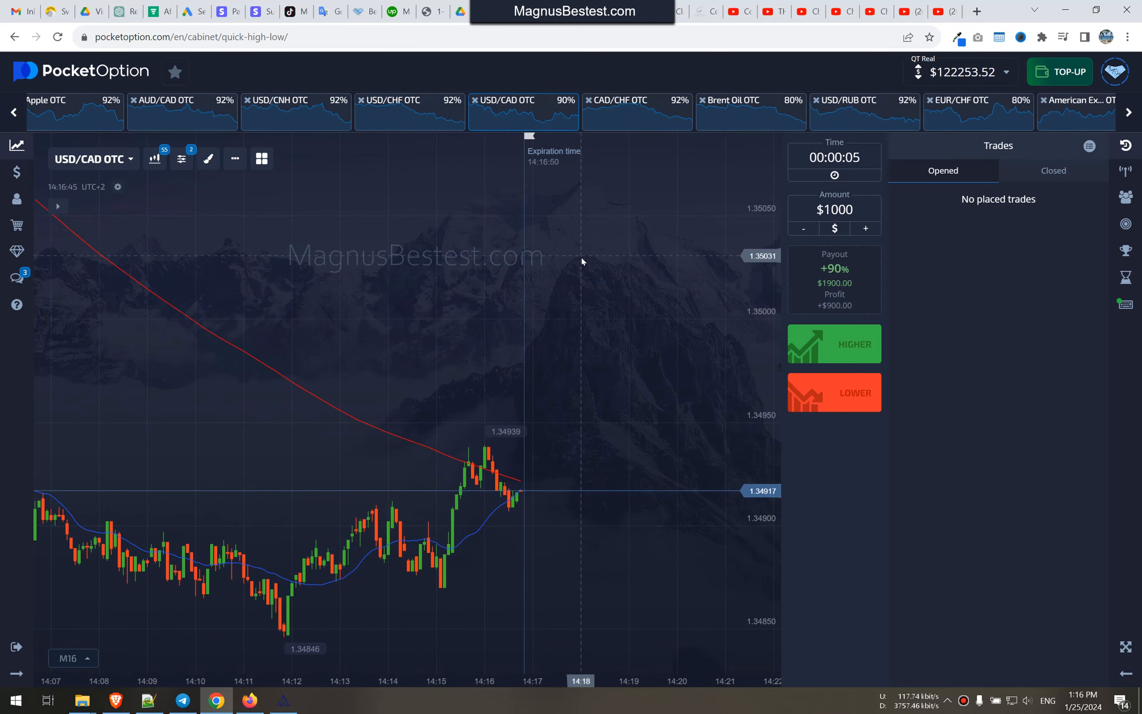
pyautogui.click(617, 100)
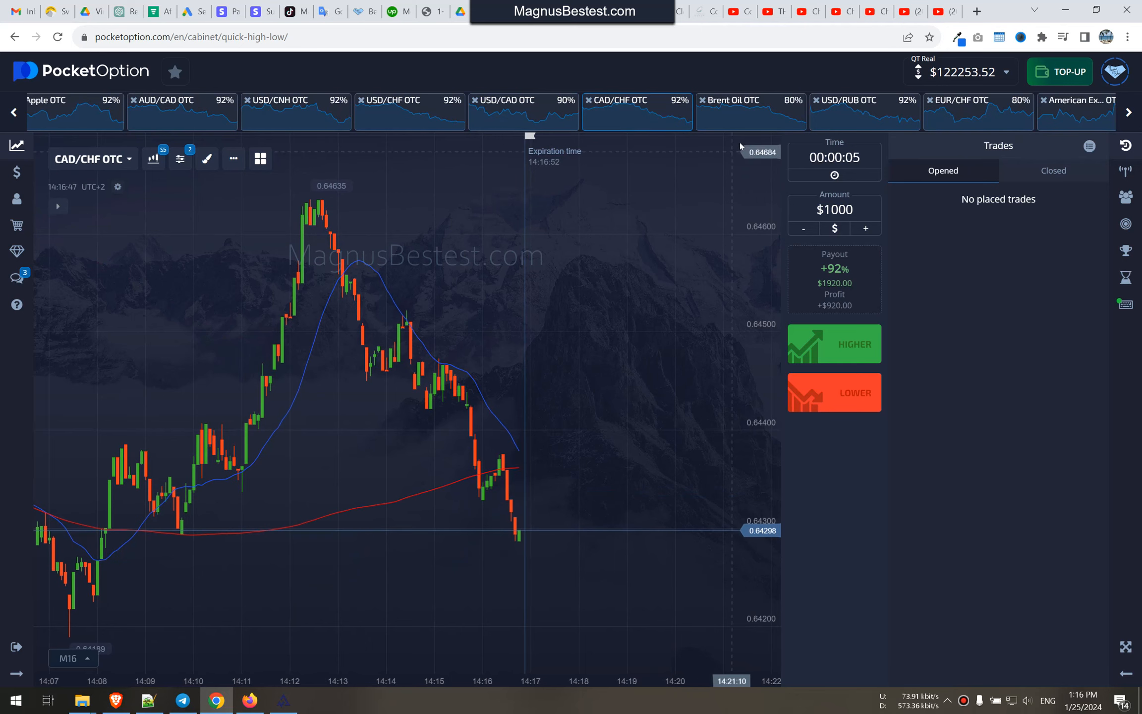
pyautogui.click(751, 100)
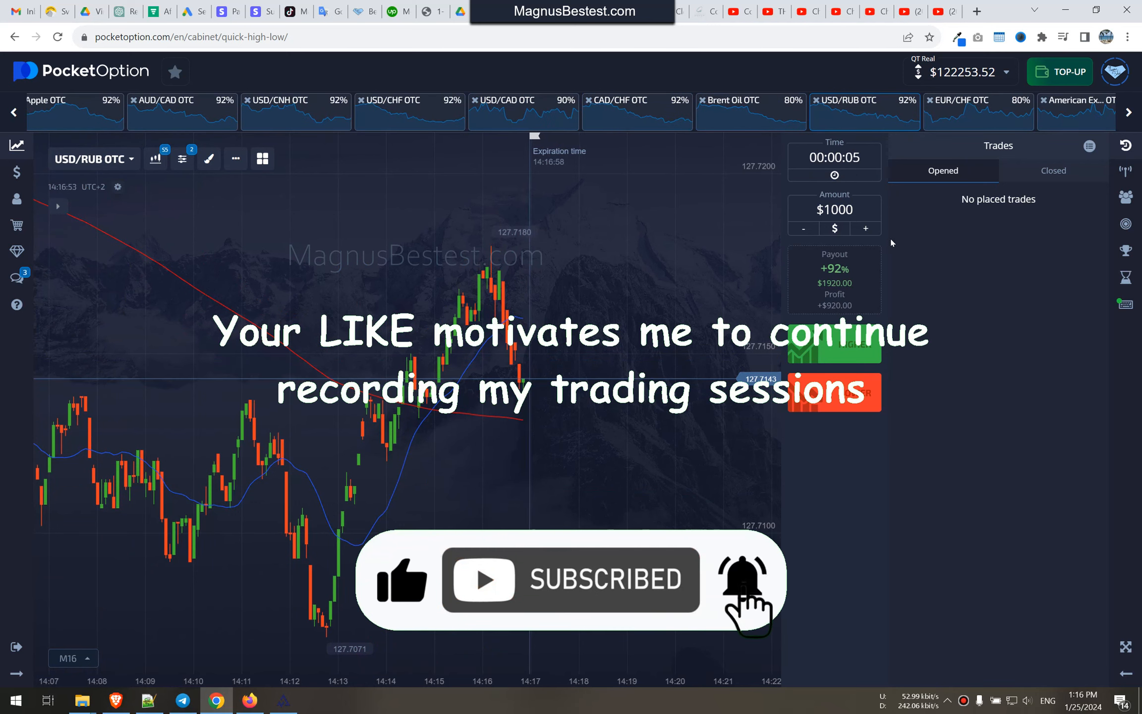
pyautogui.moveTo(933, 294)
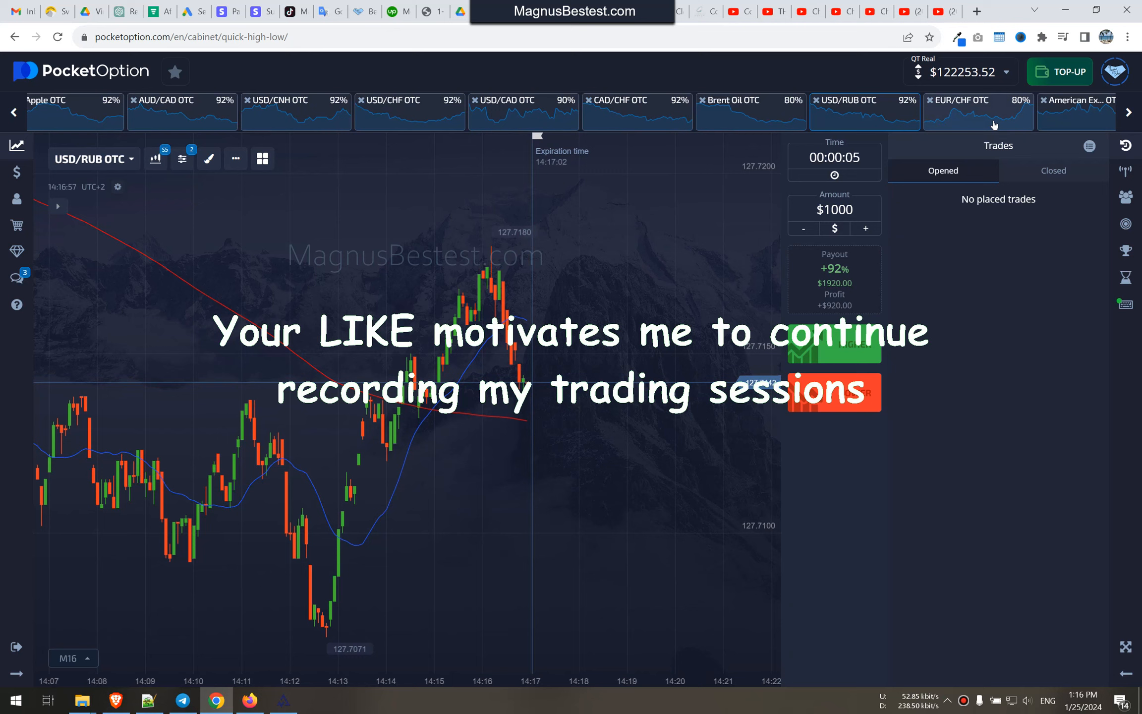
# Switch the chart to American Express OTC with the $1,000 stake unchanged
pyautogui.click(978, 111)
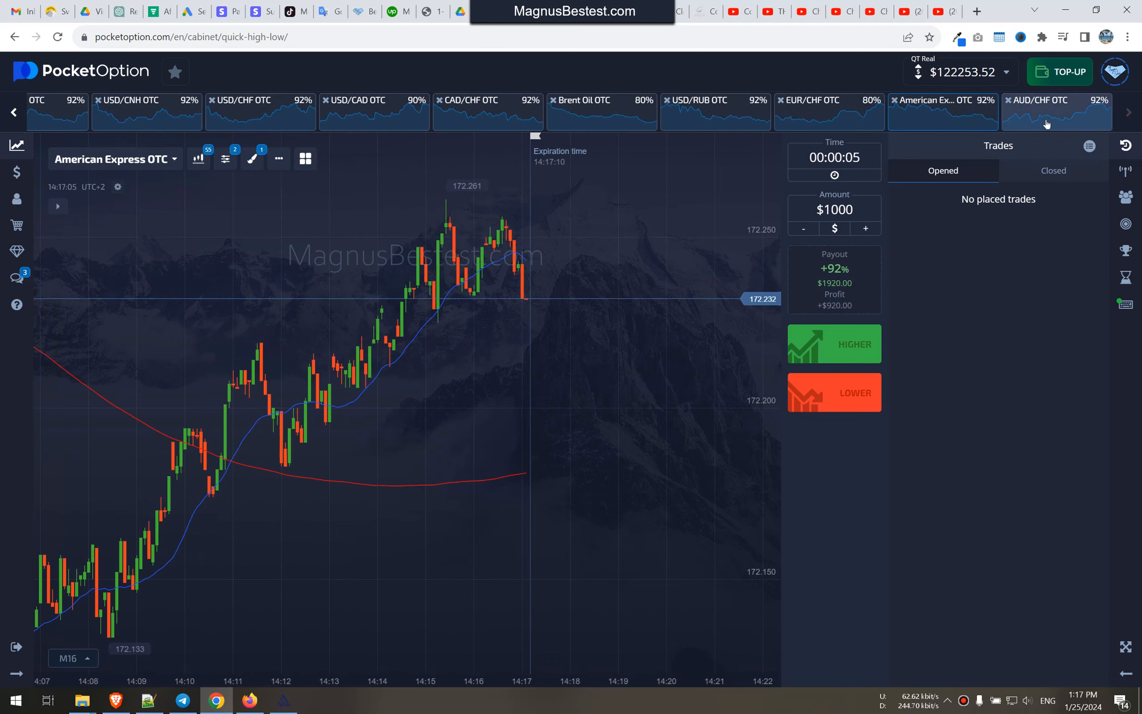
# Browse FedEx, Microsoft, USD/JPY, NZD/JPY and EUR/RUB OTC charts without trading
pyautogui.click(1037, 100)
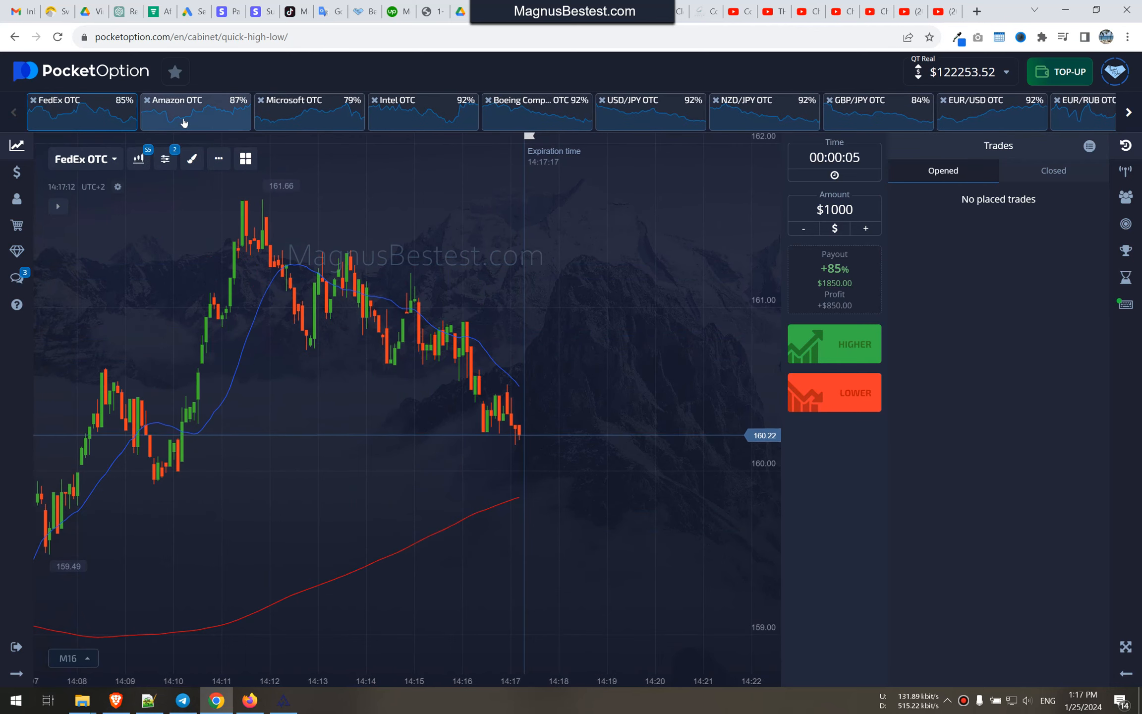
pyautogui.click(295, 112)
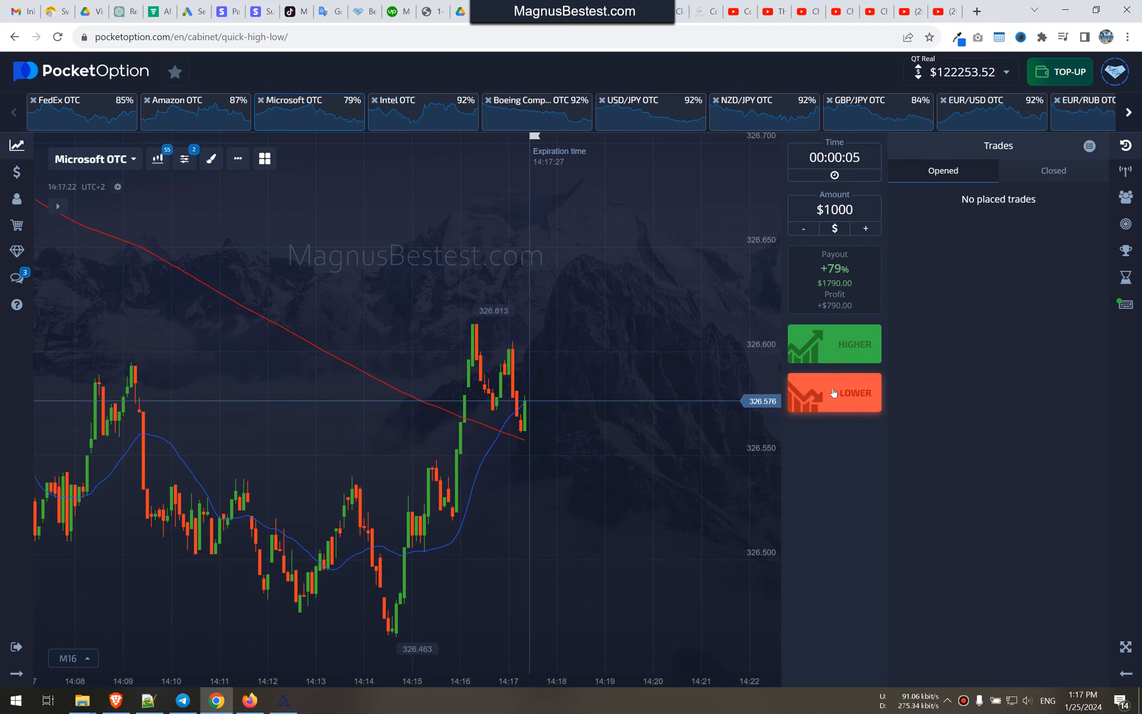
pyautogui.click(423, 99)
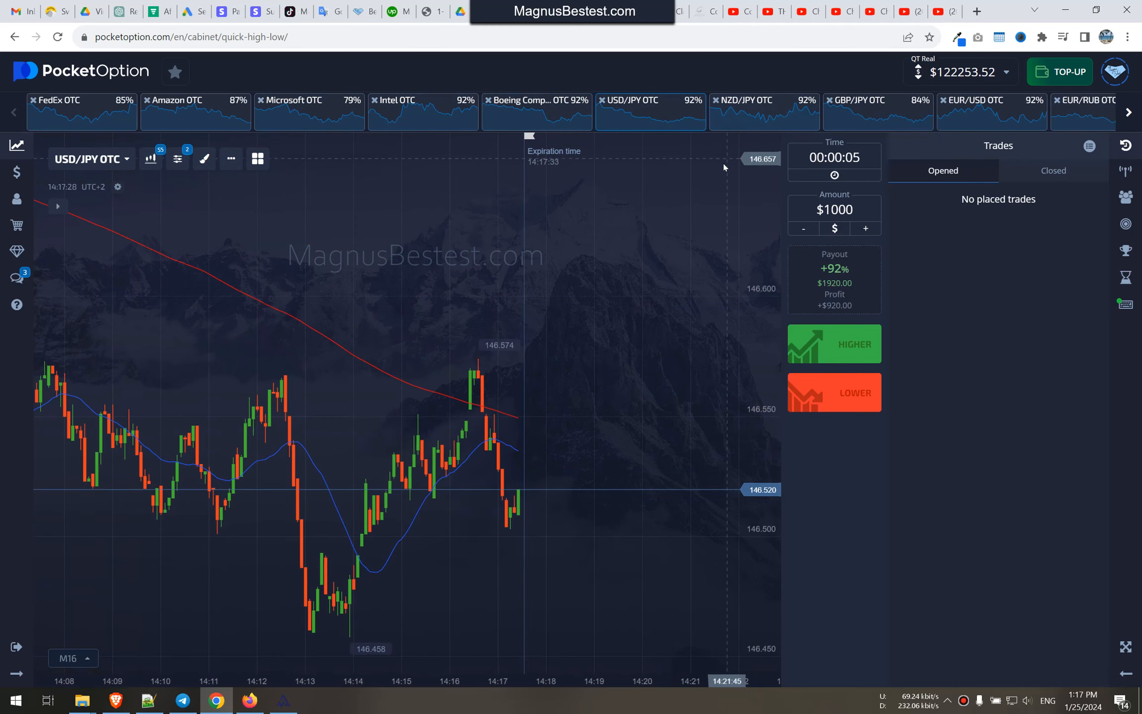
pyautogui.click(764, 111)
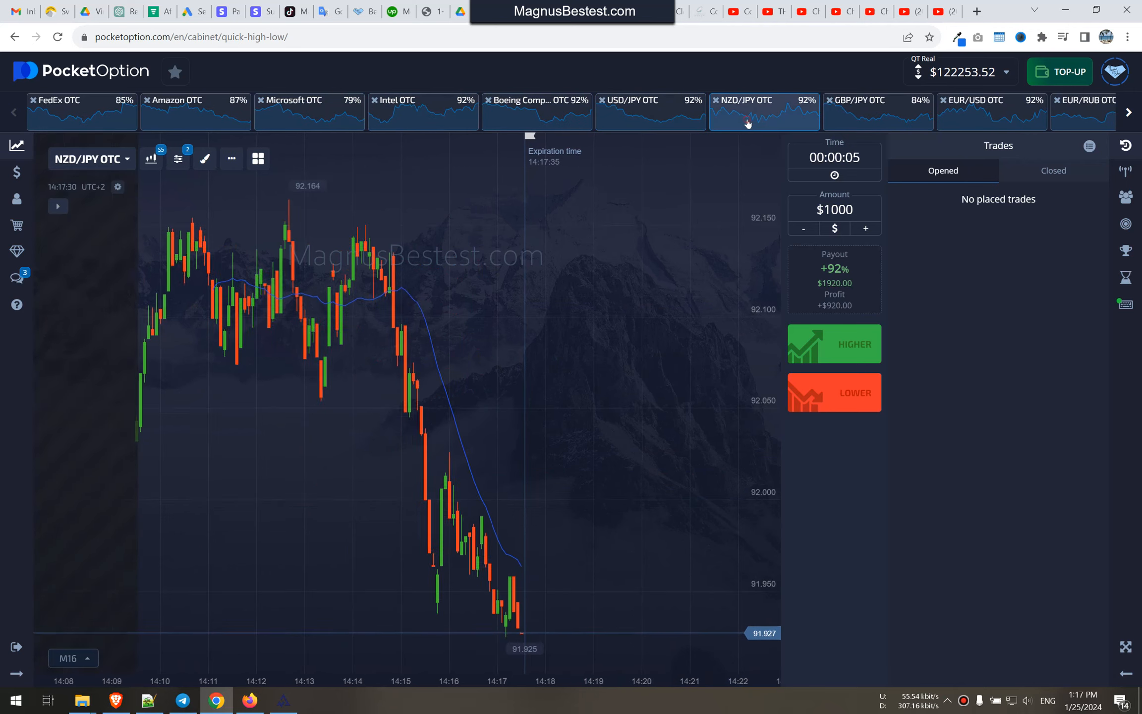
pyautogui.click(992, 100)
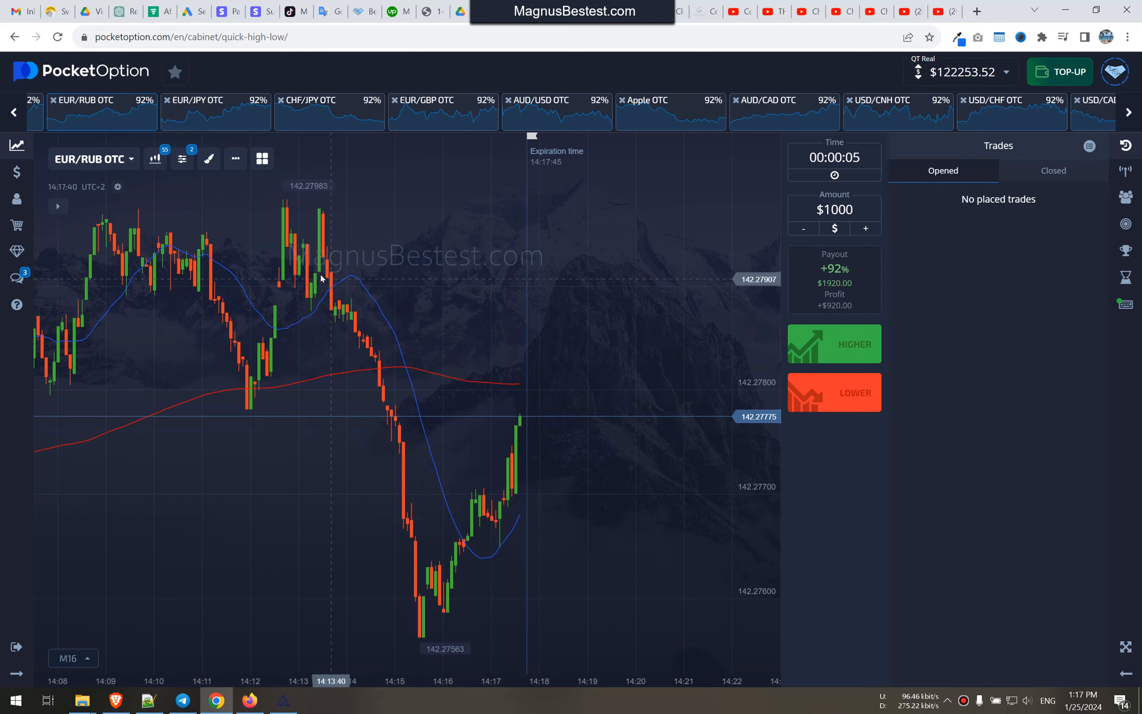
pyautogui.click(329, 111)
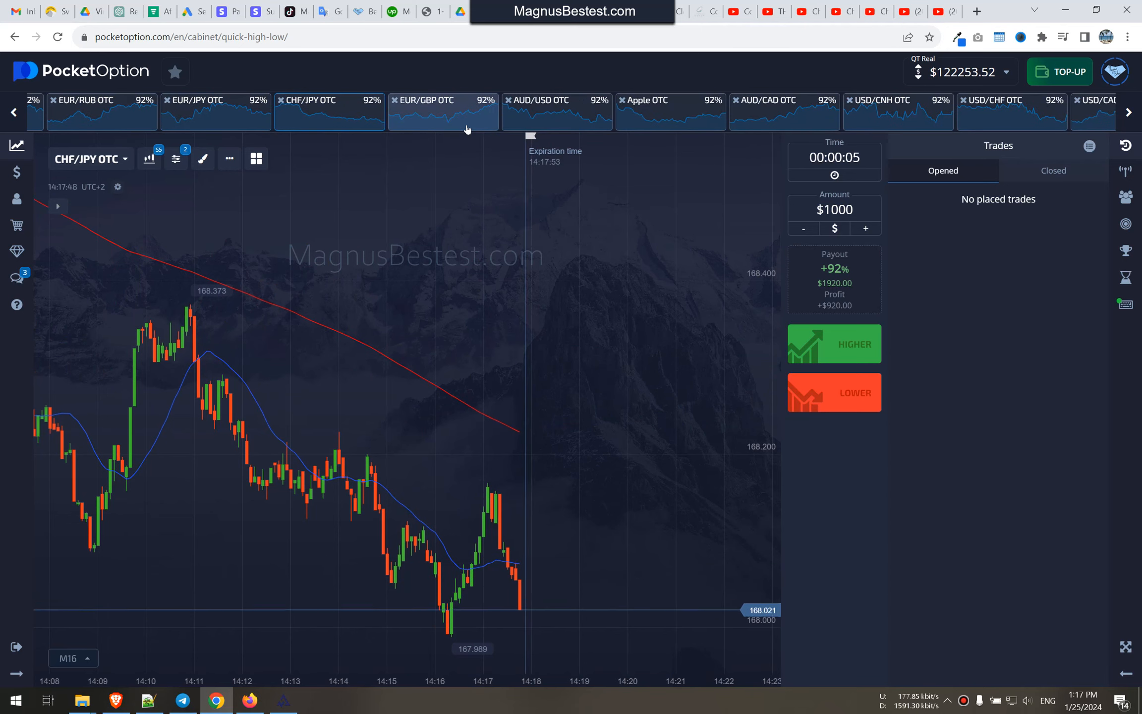
# Continue through AUD/CAD, CAD/CHF, USD/RUB, EUR/CHF and American Express, ending on AUD/CHF OTC
pyautogui.click(557, 99)
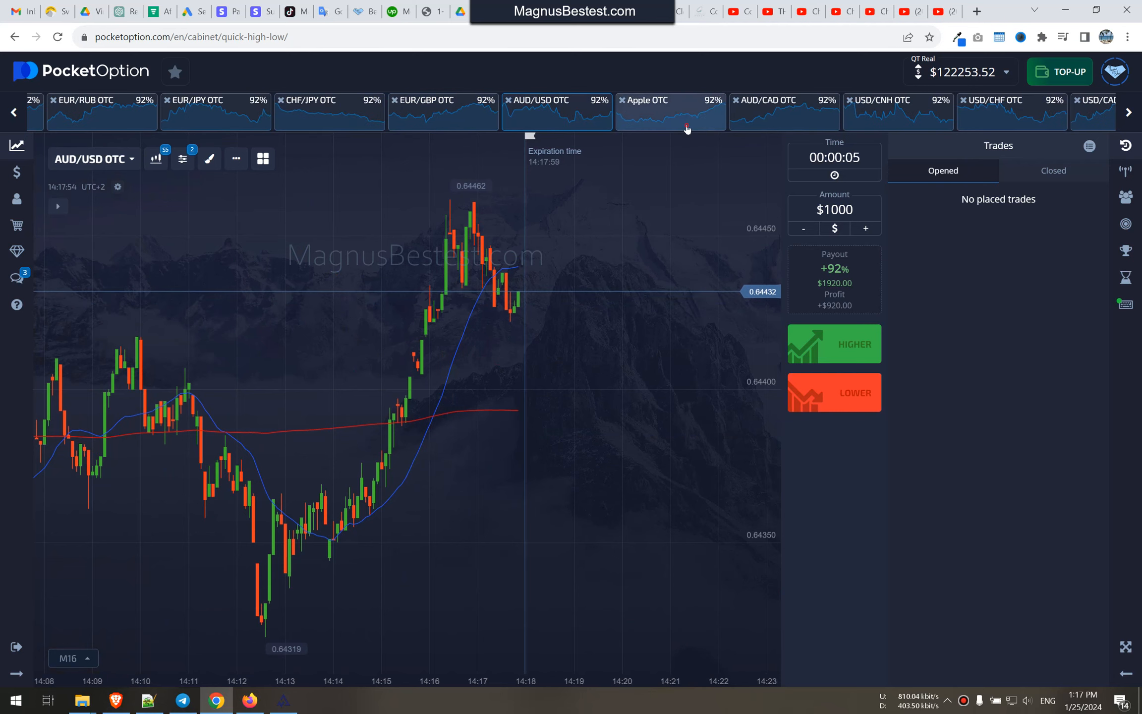
pyautogui.click(784, 99)
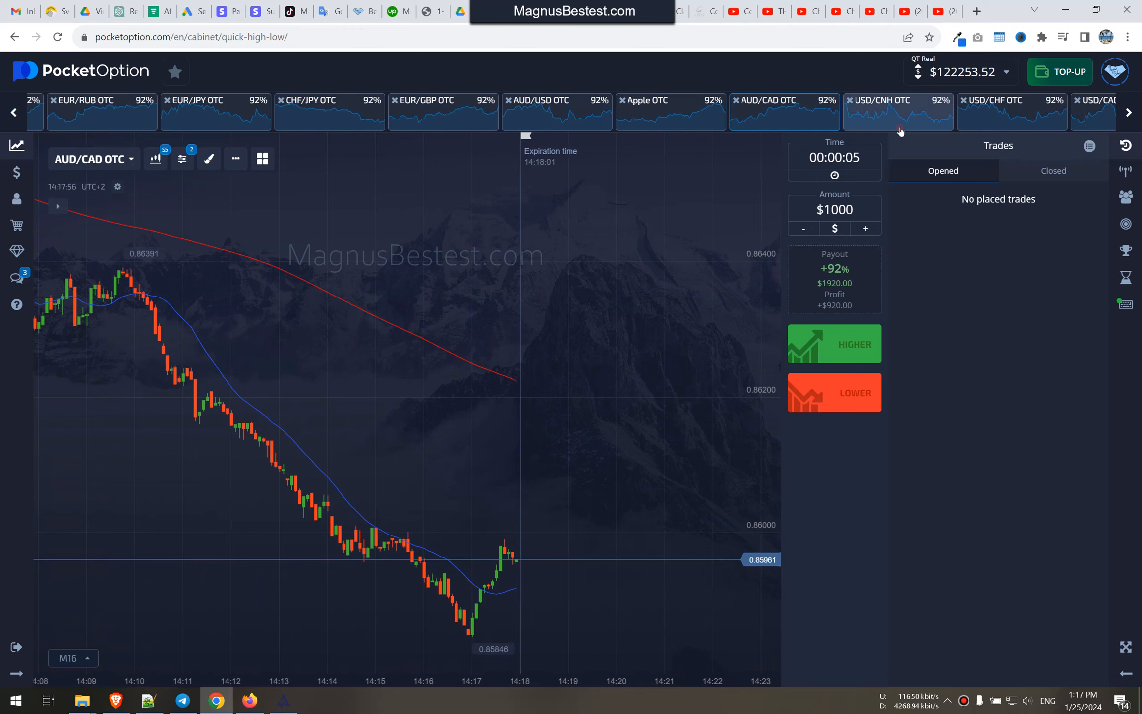
pyautogui.click(1012, 100)
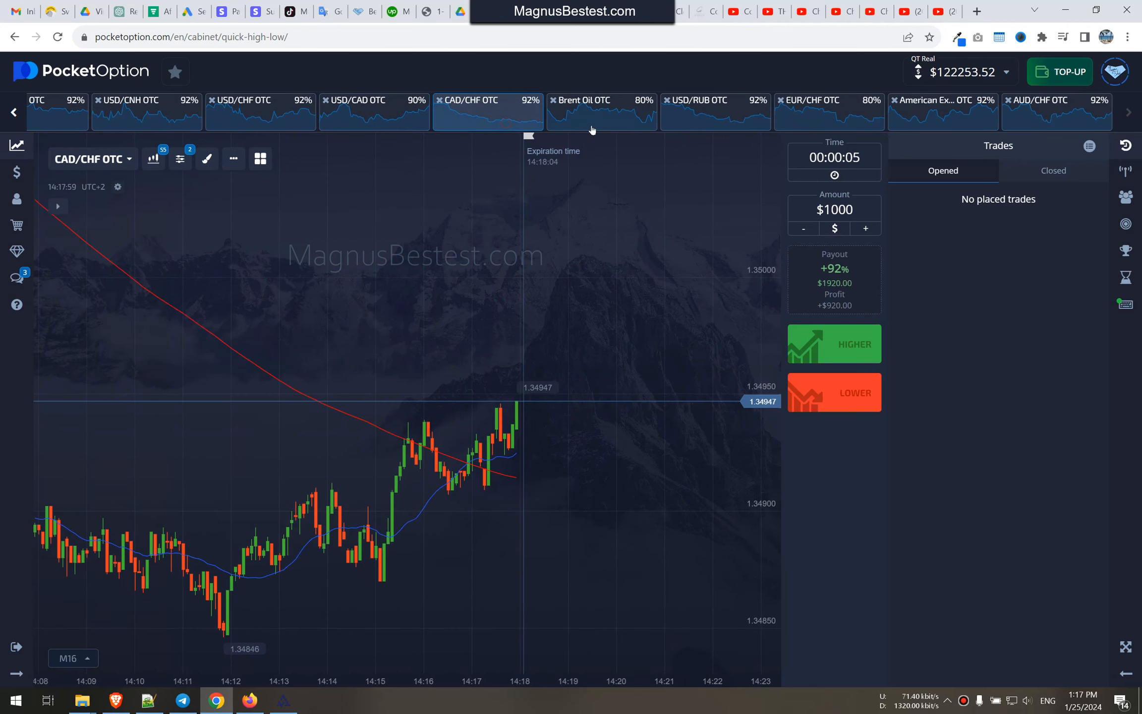
pyautogui.click(700, 100)
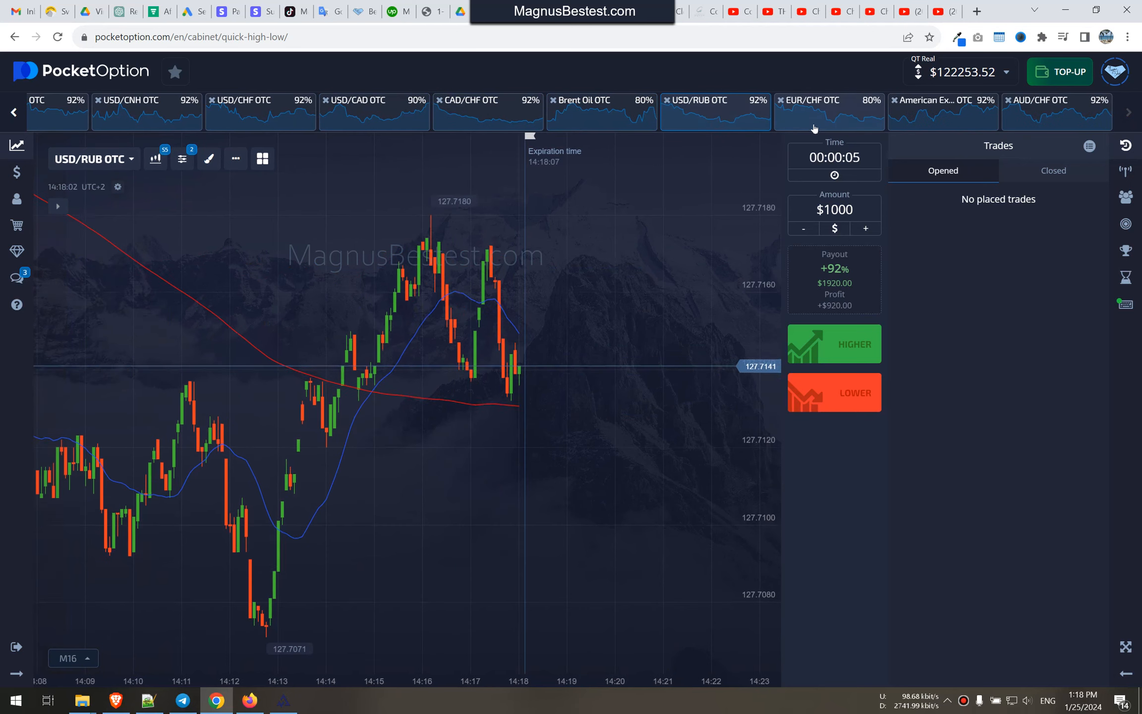
pyautogui.click(810, 100)
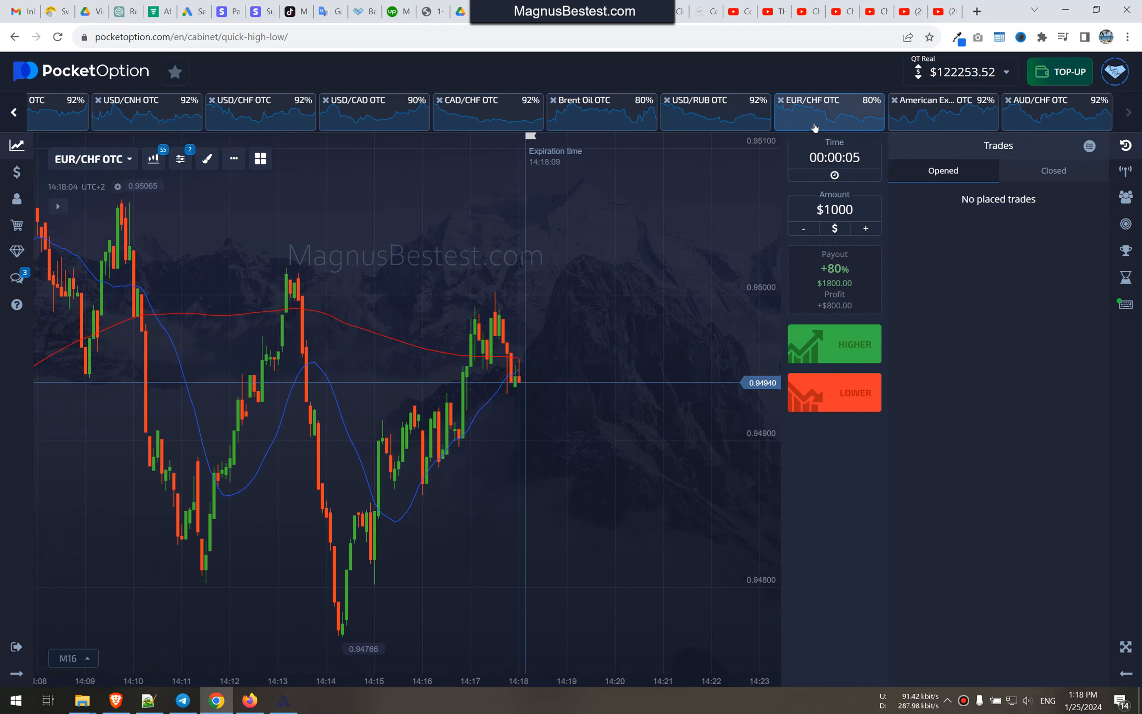
pyautogui.click(943, 109)
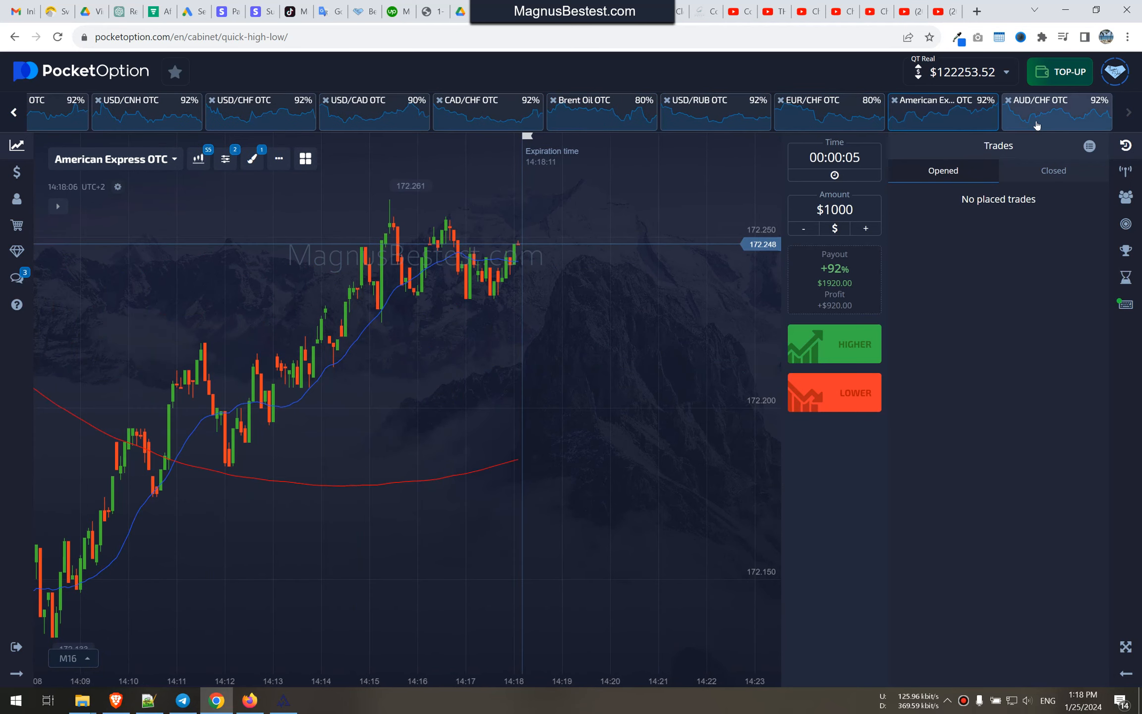
pyautogui.click(1057, 111)
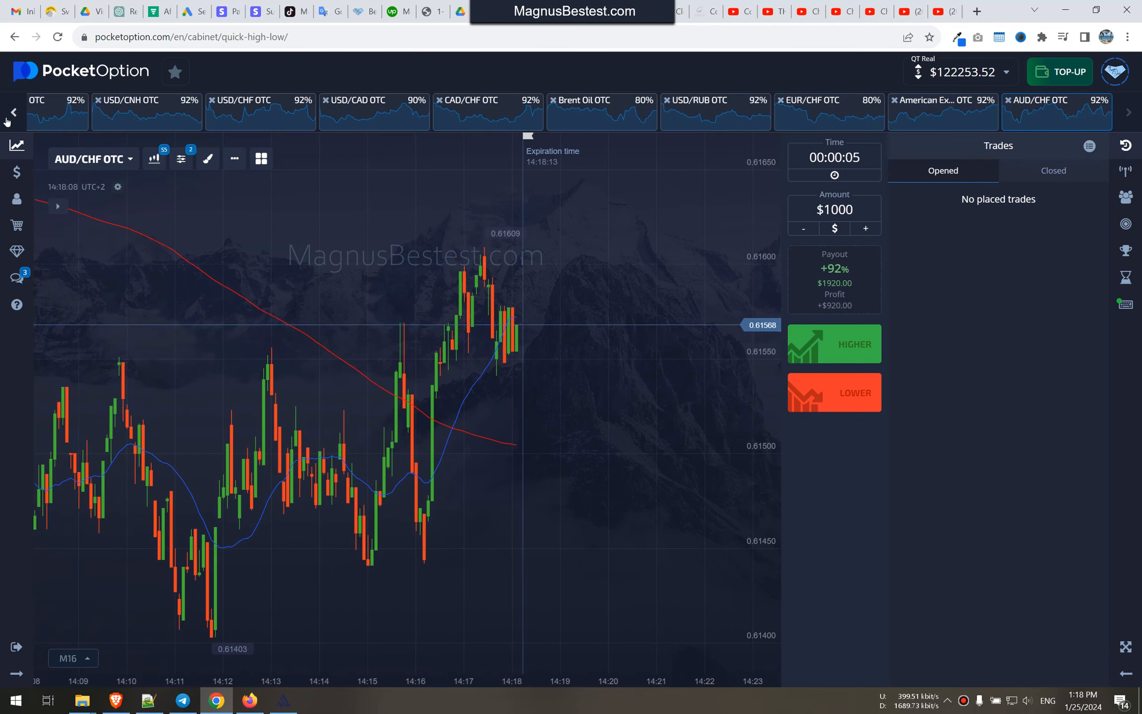
# Browse Amazon, Intel, USD/JPY, GBP/JPY and EUR/RUB OTC charts from the favourites strip
pyautogui.click(1131, 112)
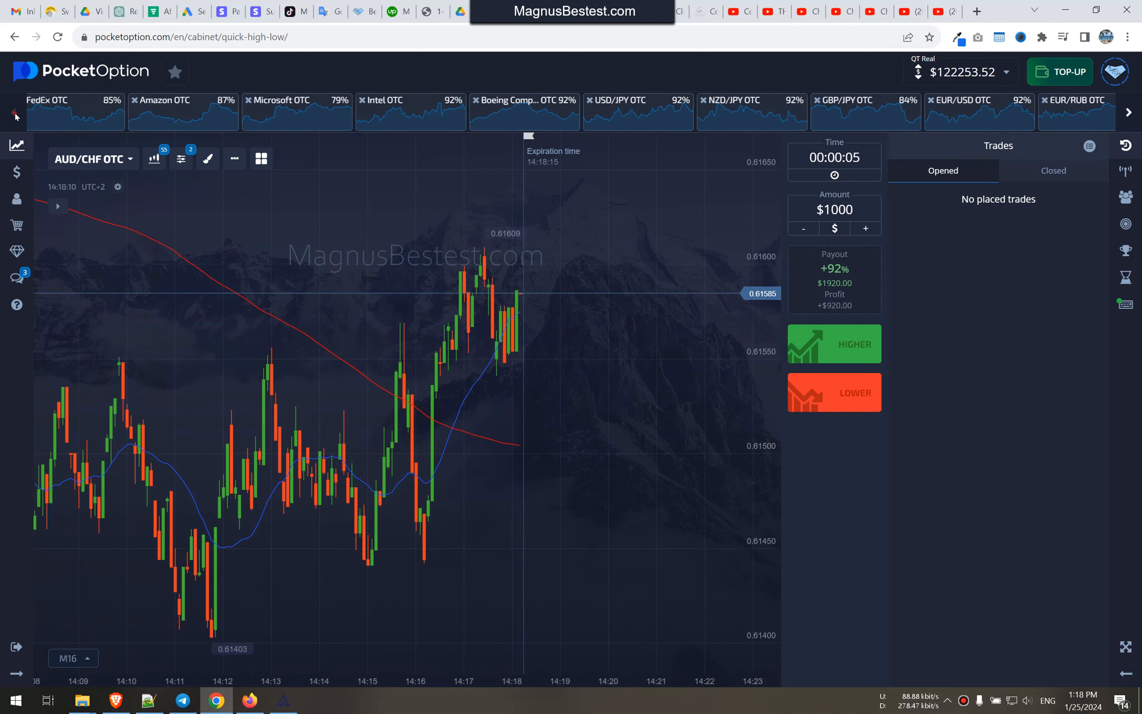
pyautogui.click(175, 99)
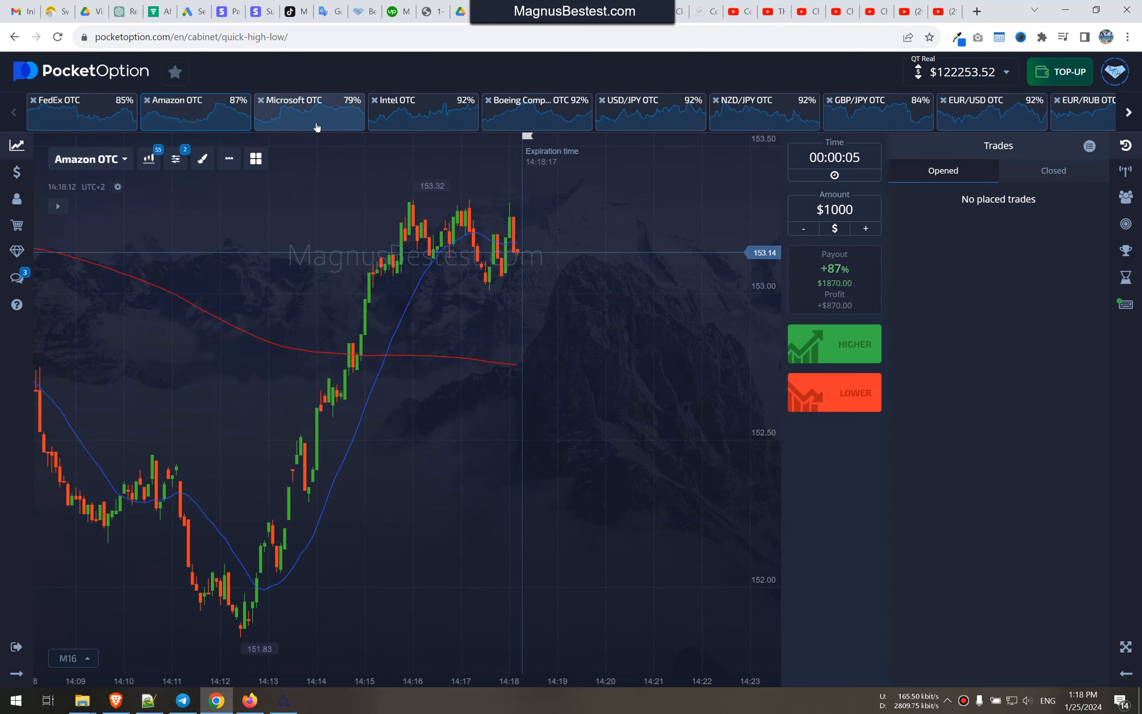
pyautogui.click(423, 111)
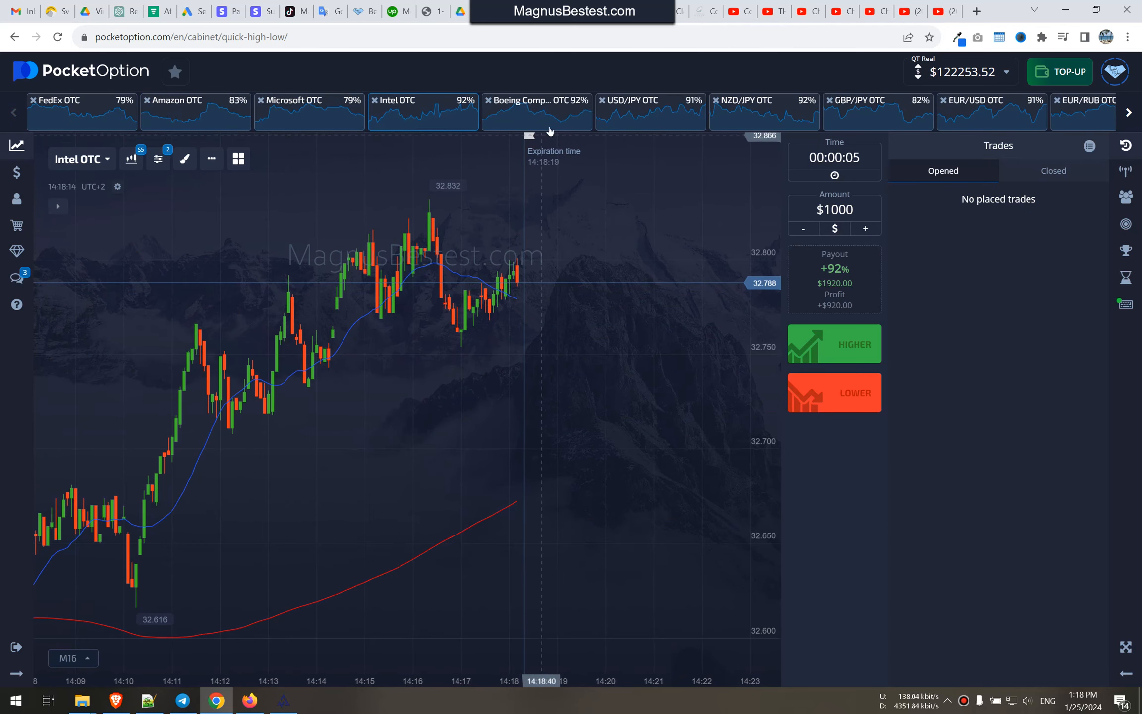
pyautogui.click(632, 100)
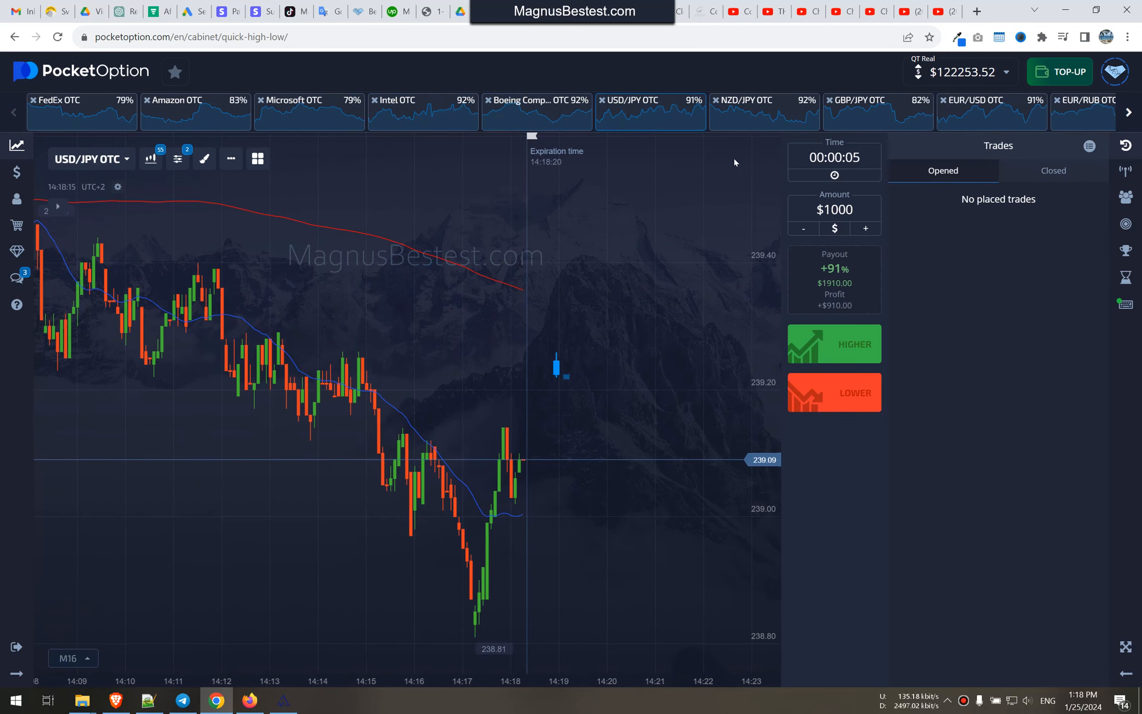
pyautogui.click(877, 111)
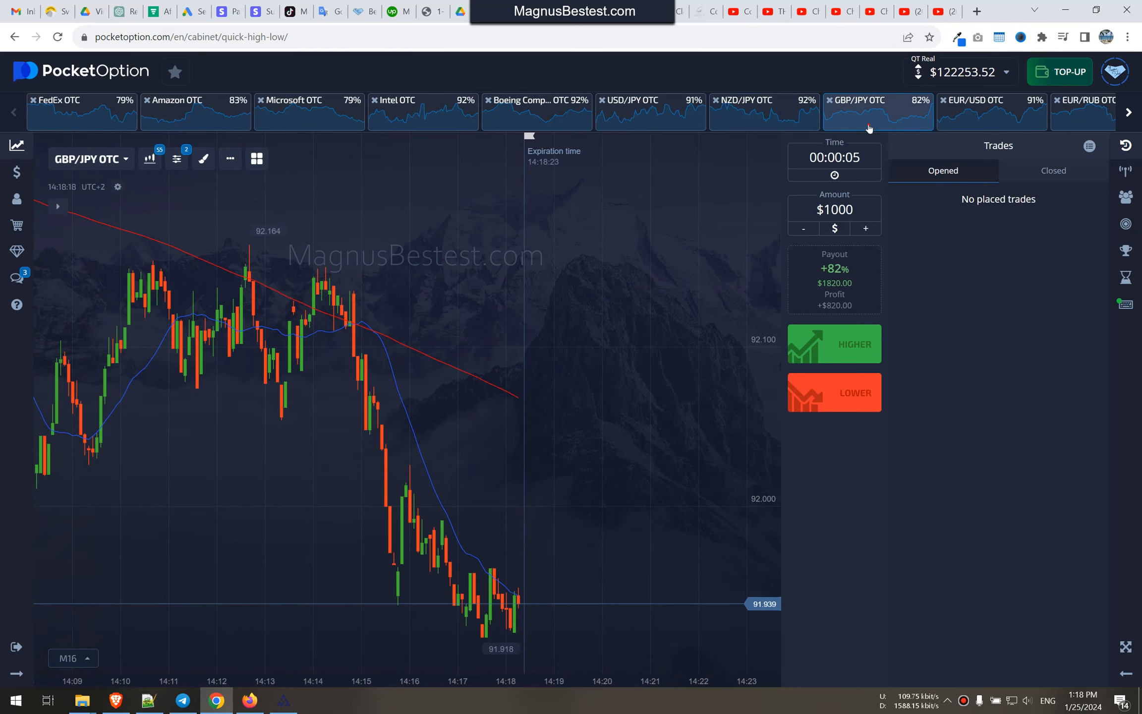
pyautogui.click(992, 99)
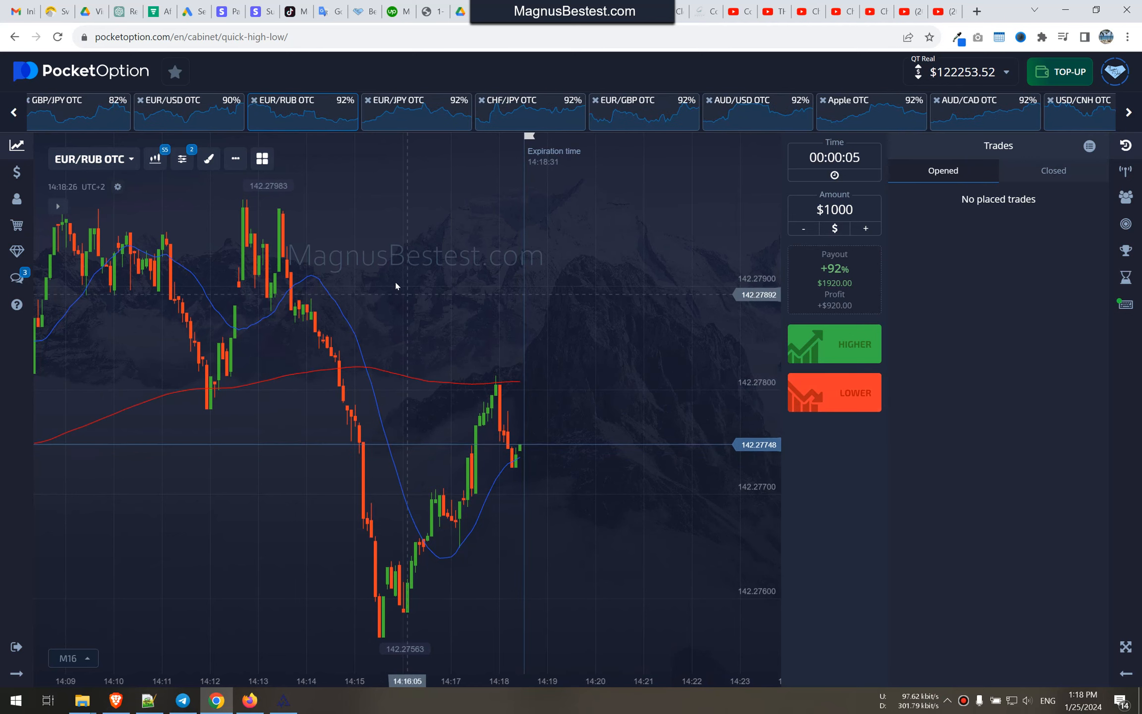
# Continue through CHF/JPY, EUR/GBP, Apple and AUD/CAD, ending on EUR/CHF OTC
pyautogui.click(512, 100)
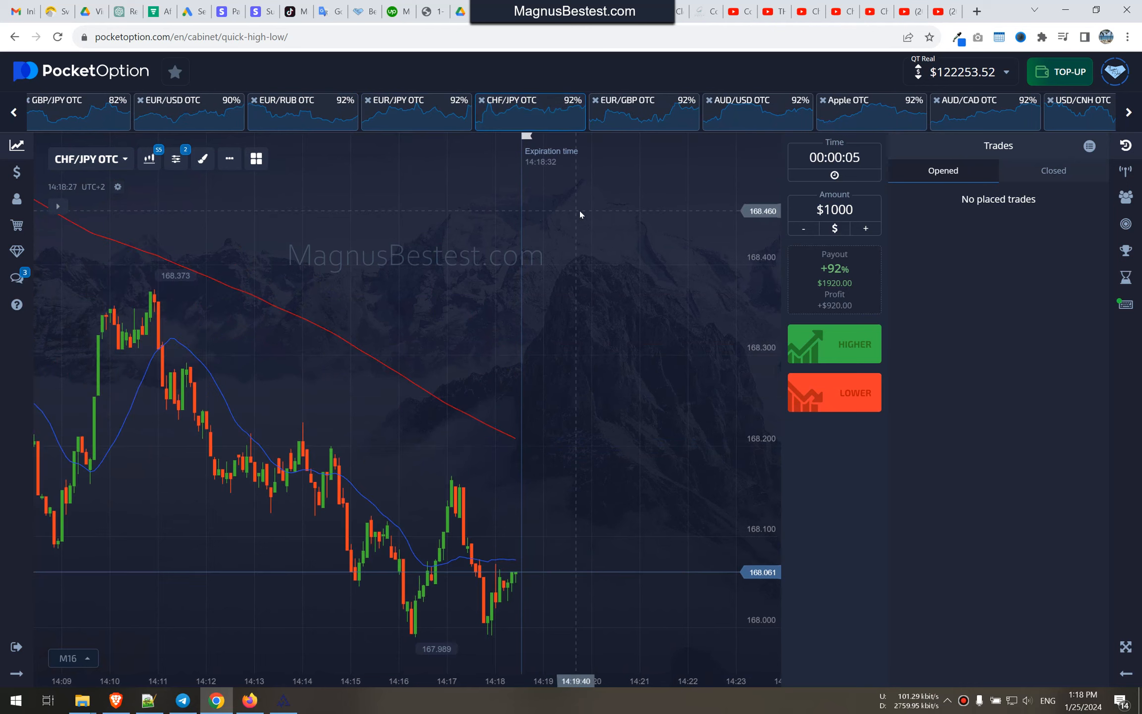
pyautogui.click(643, 110)
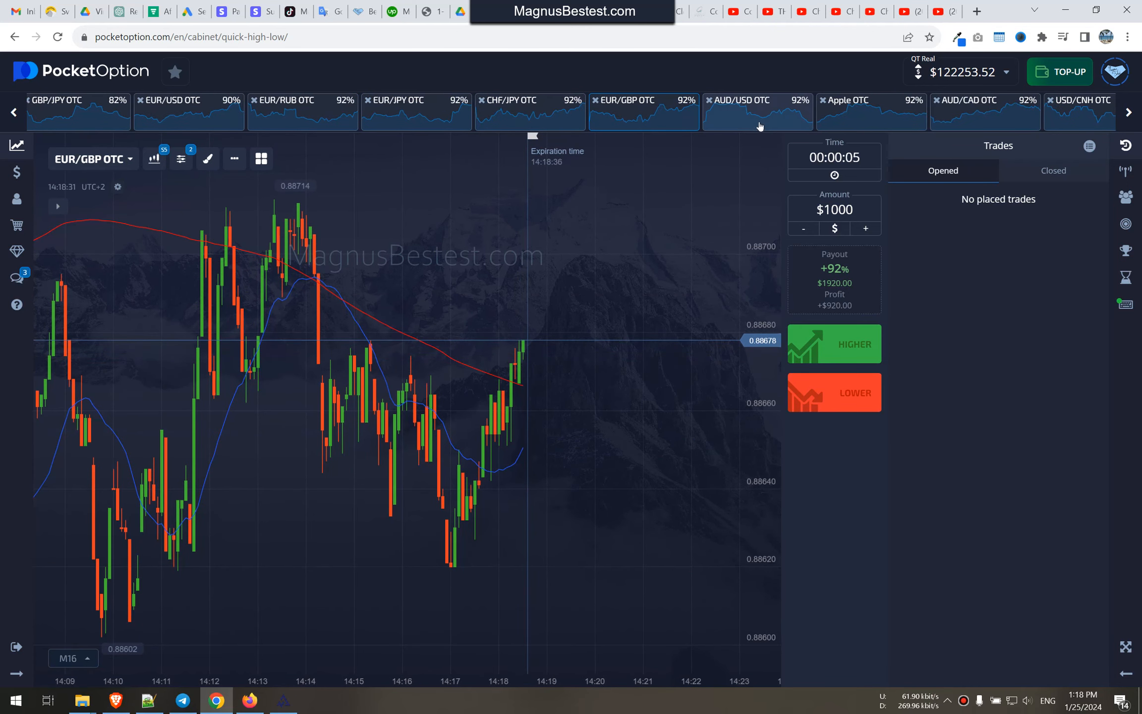
pyautogui.click(871, 111)
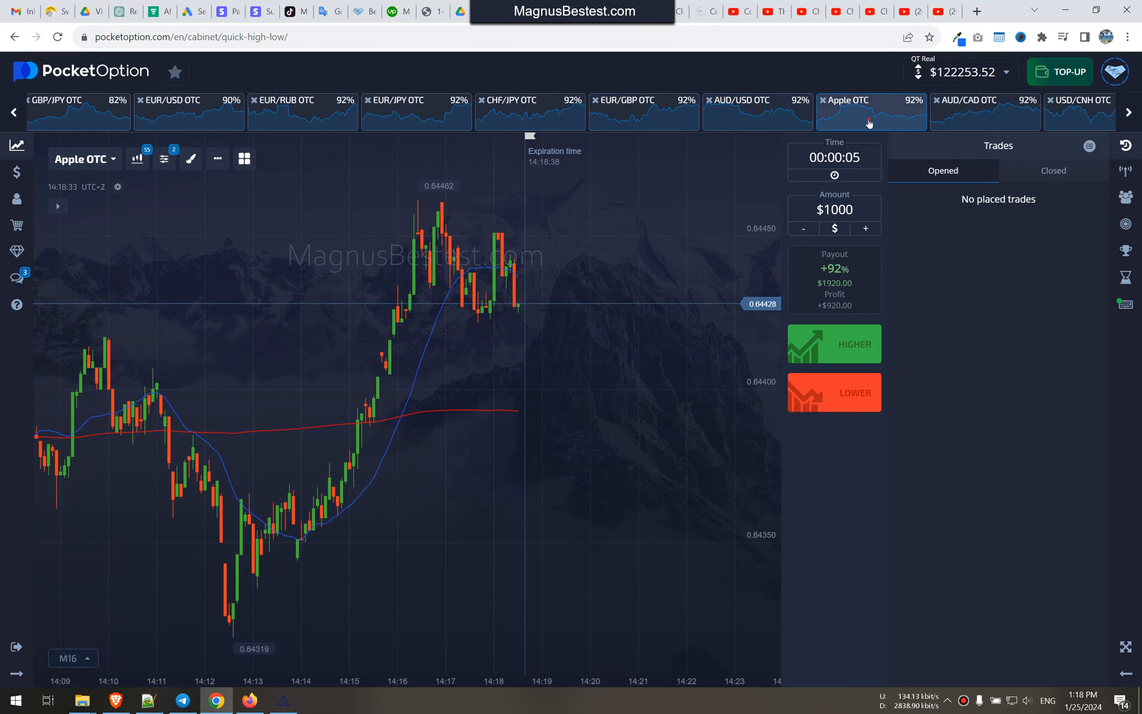
pyautogui.click(984, 100)
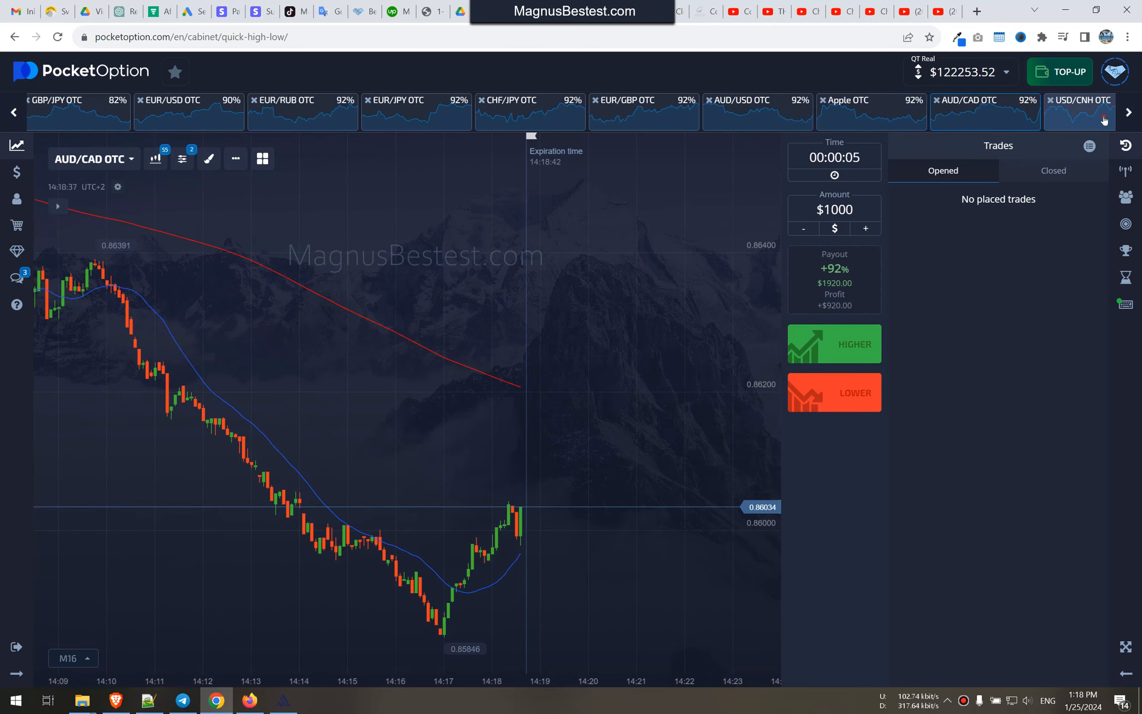
pyautogui.click(1078, 110)
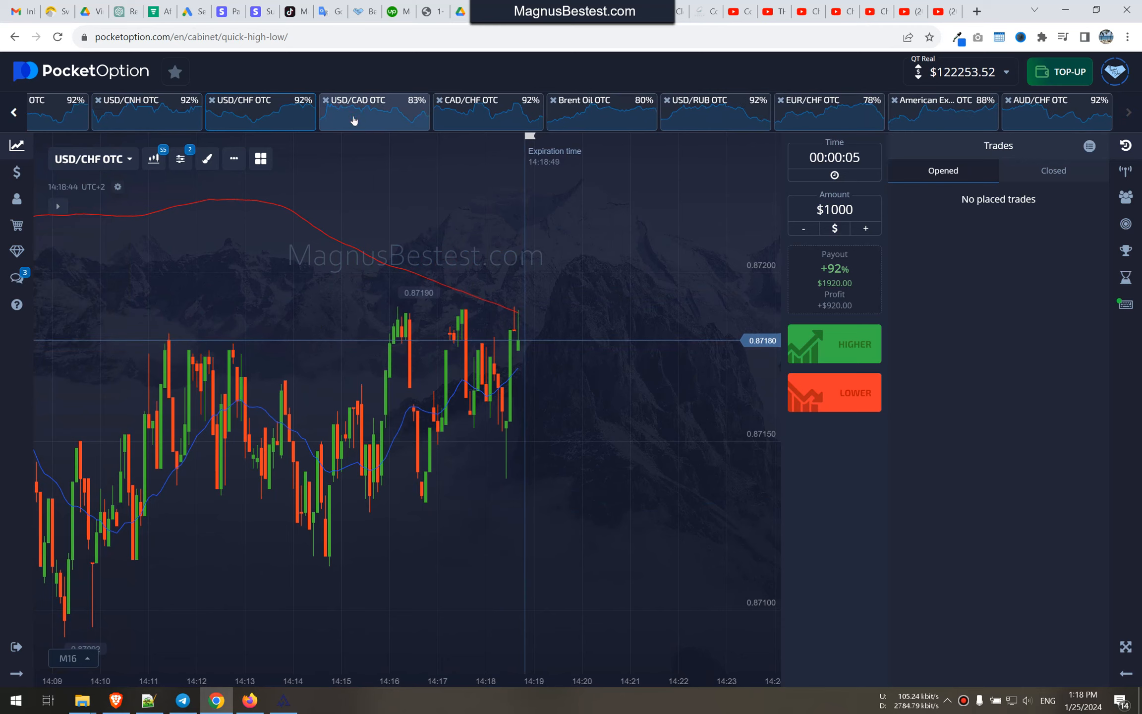
pyautogui.click(474, 100)
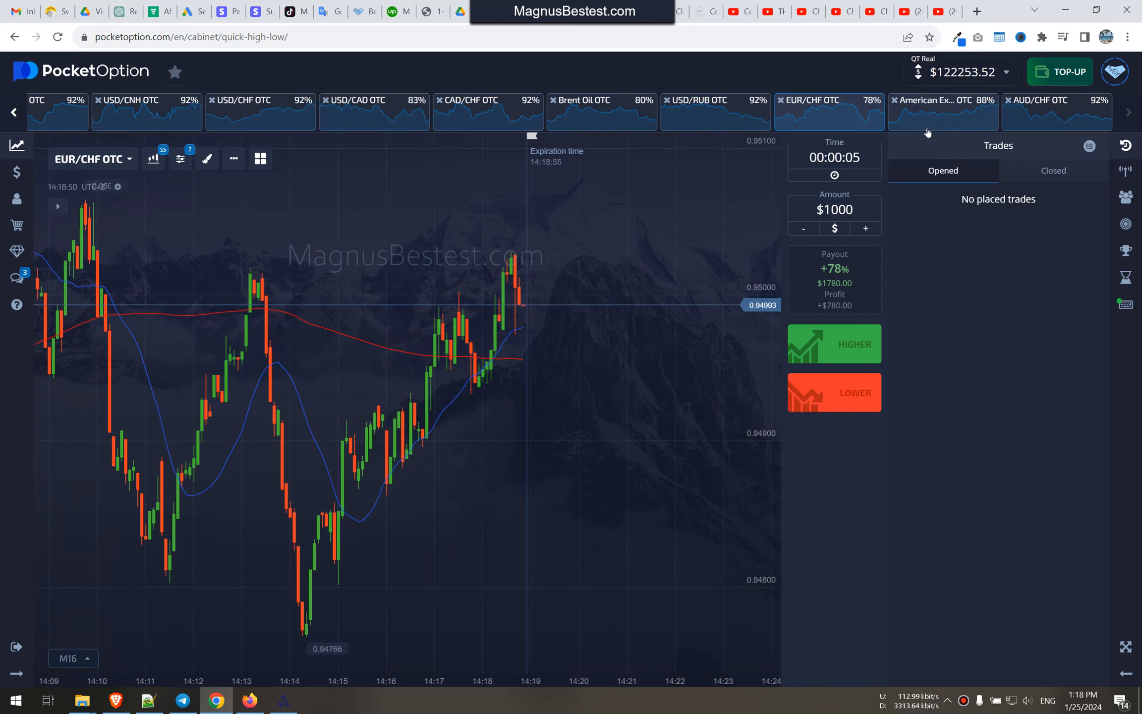
# Place a $1000 5-second Lower trade on AUD/CHF OTC and view the closed trades list
pyautogui.click(1037, 100)
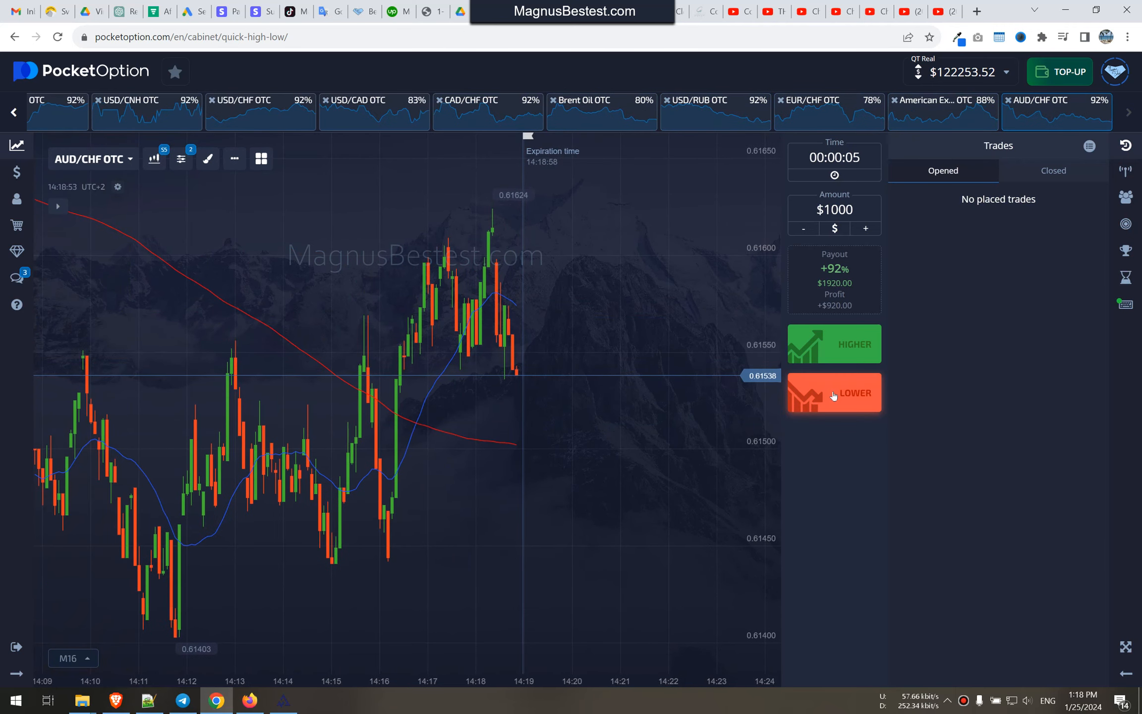
pyautogui.click(834, 392)
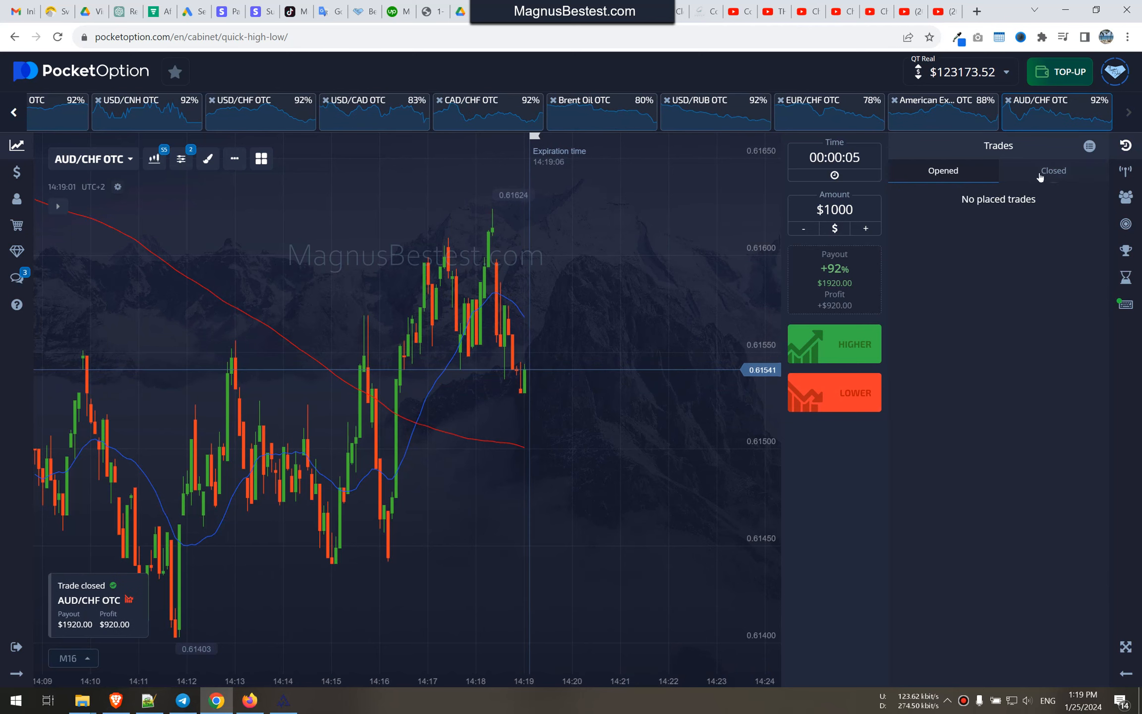
pyautogui.click(1052, 171)
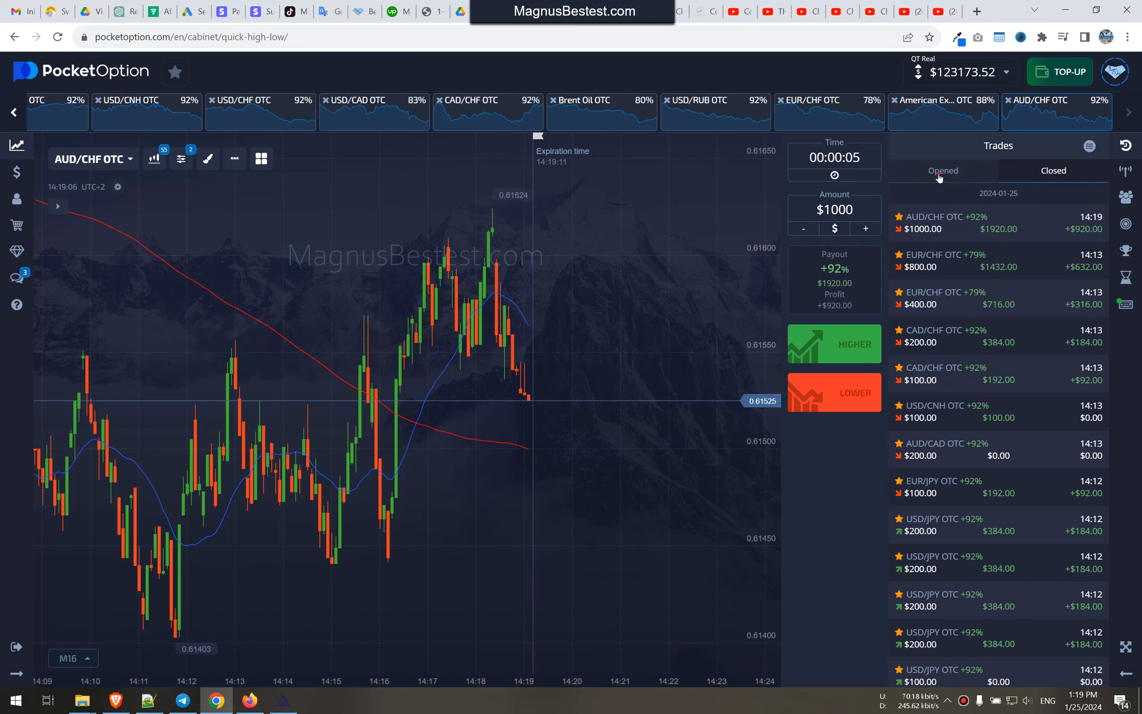
# Win two more $1000 AUD/CHF lower trades and show the three 14:19 wins in Closed trades
pyautogui.click(834, 392)
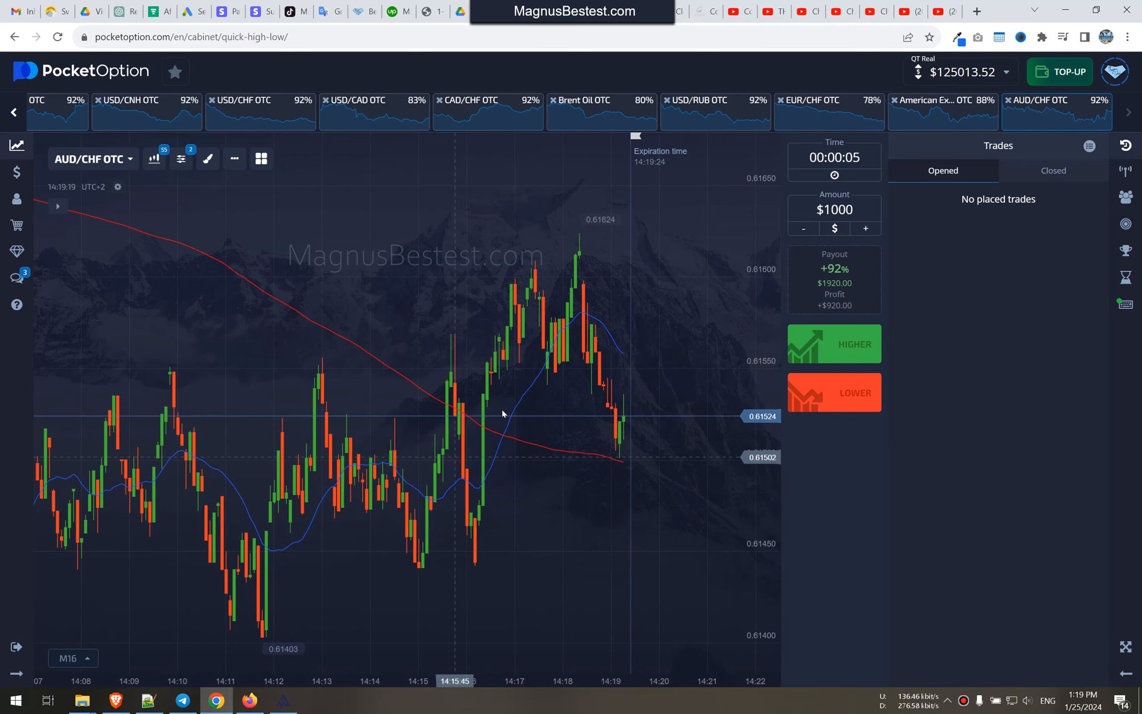
pyautogui.click(1053, 171)
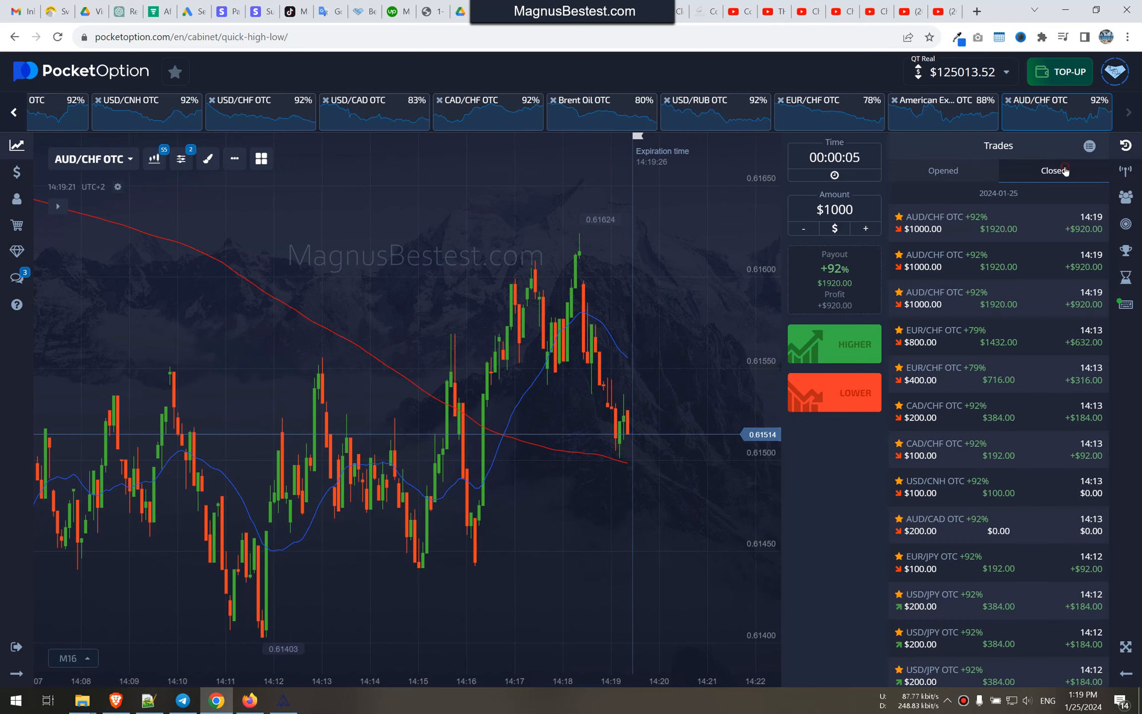